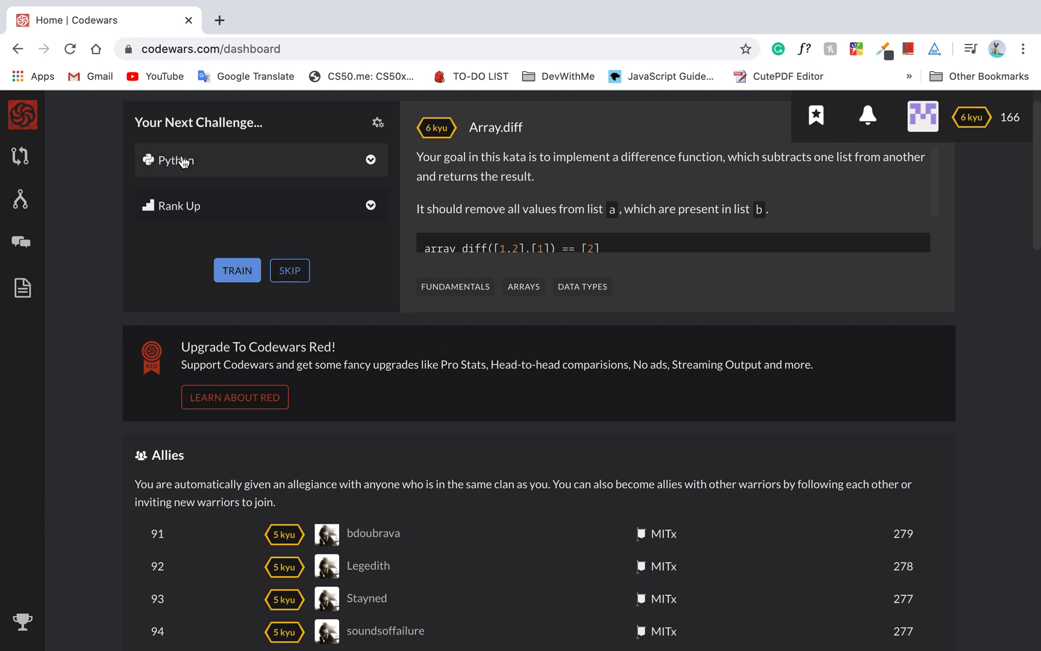
Step: Start training the Array.diff kata in Python from the dashboard's Your Next Challenge
left_click(236, 271)
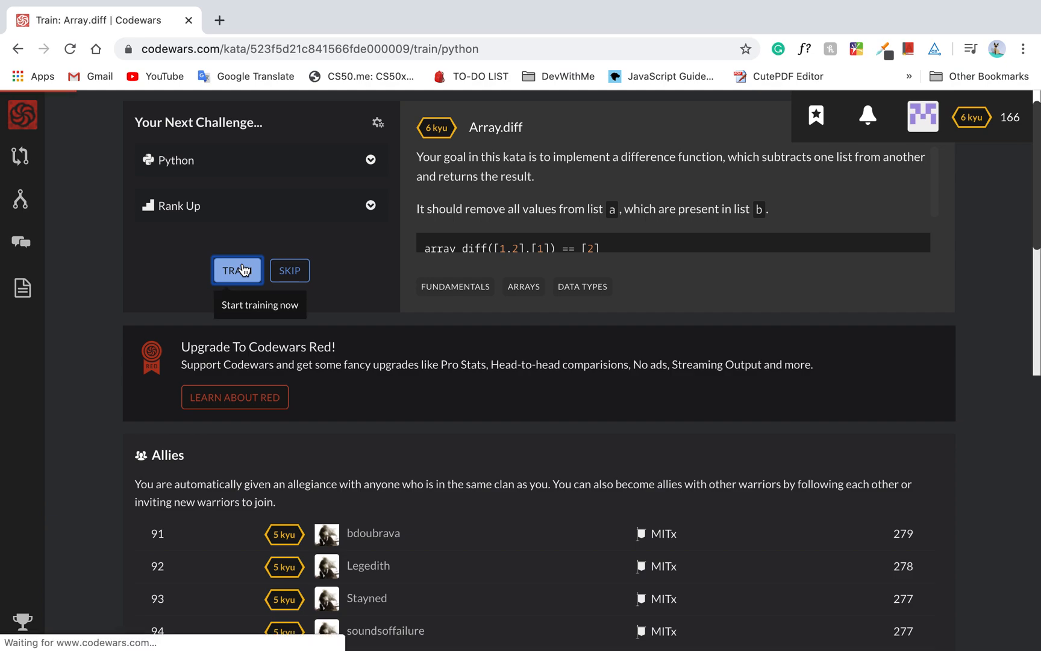
left_click(236, 270)
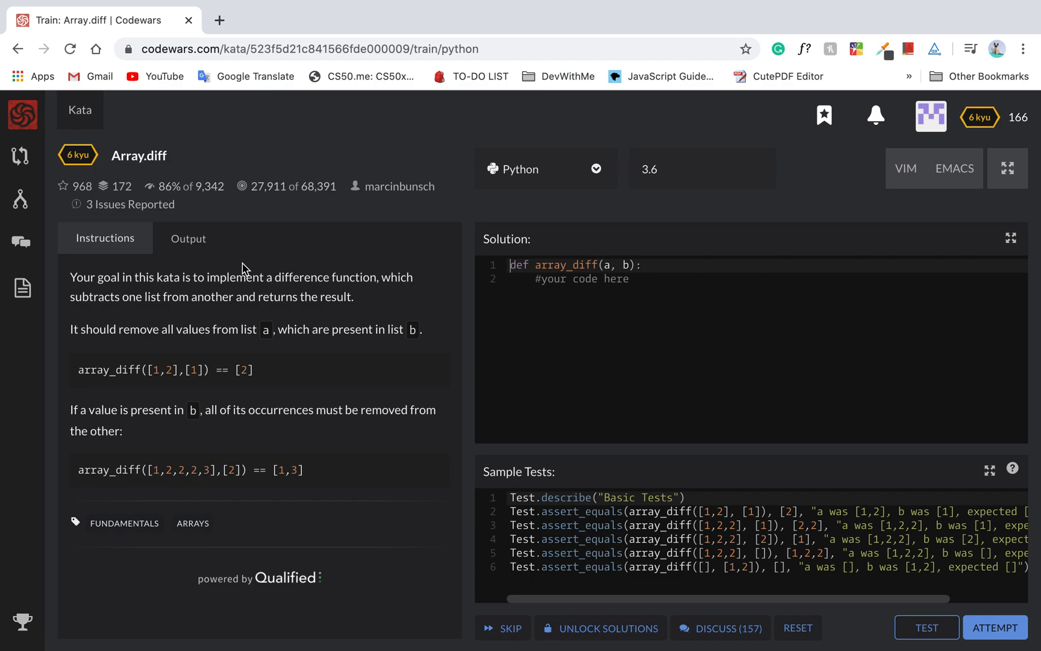
mouse_move(256, 267)
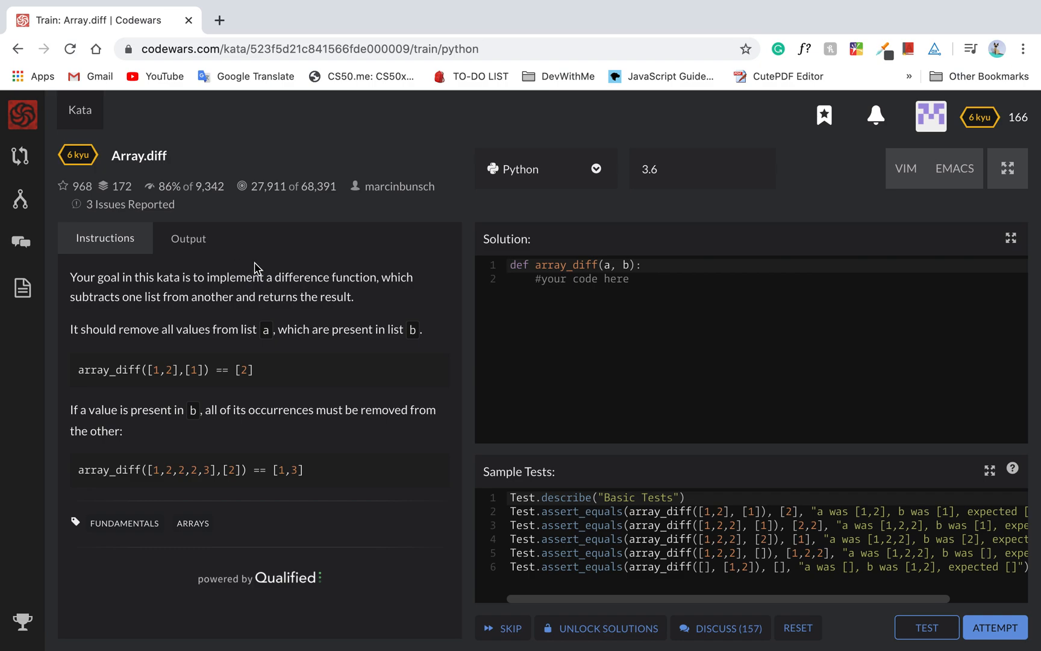
mouse_move(297, 277)
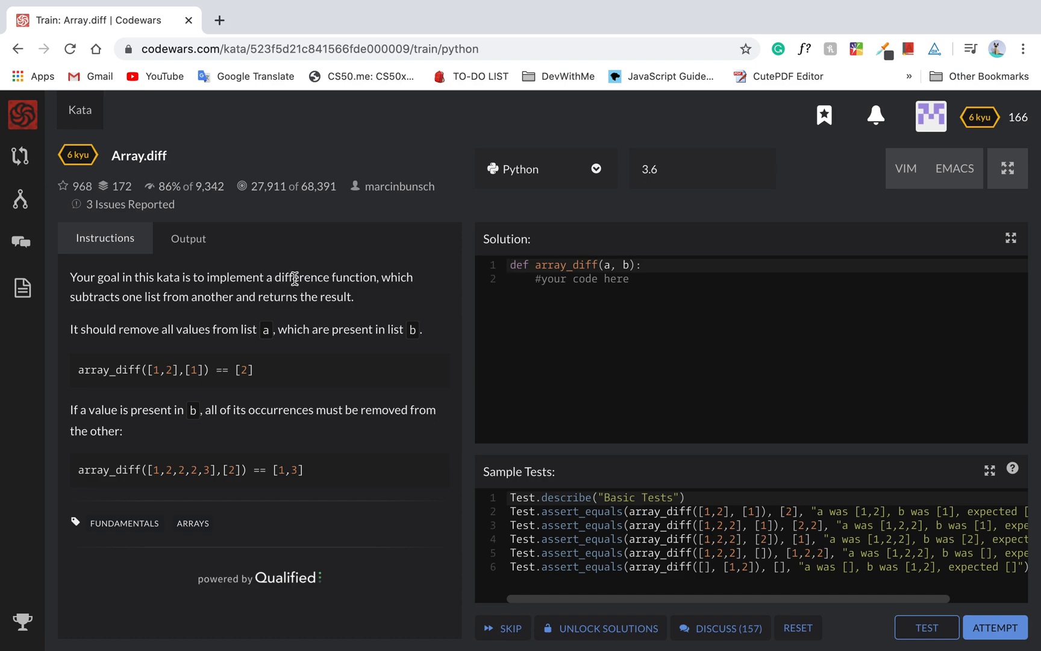
mouse_move(385, 315)
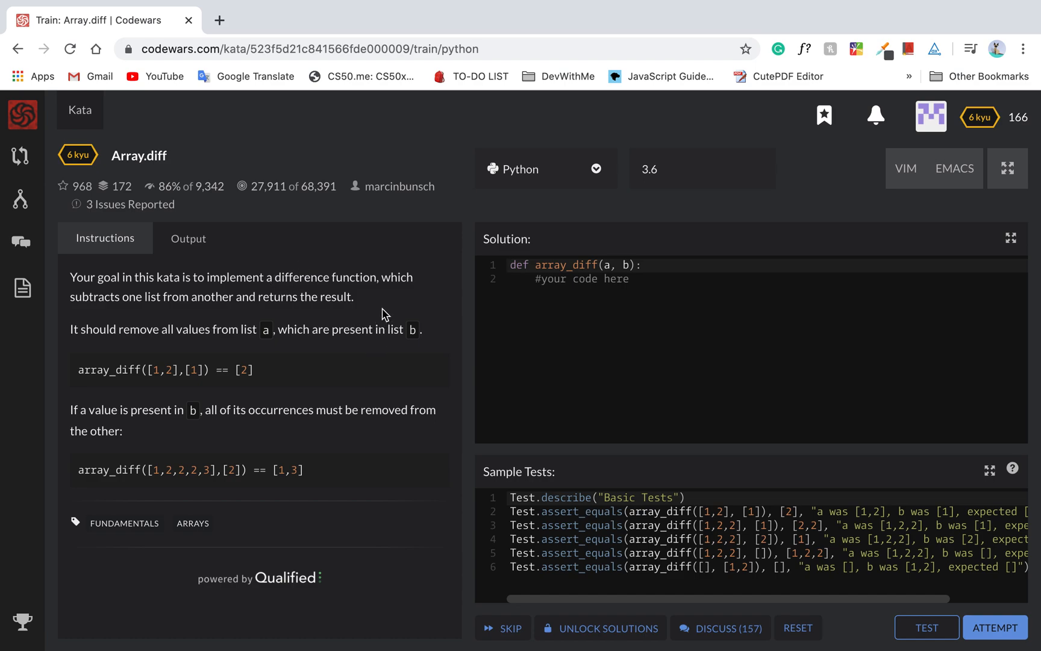
mouse_move(353, 350)
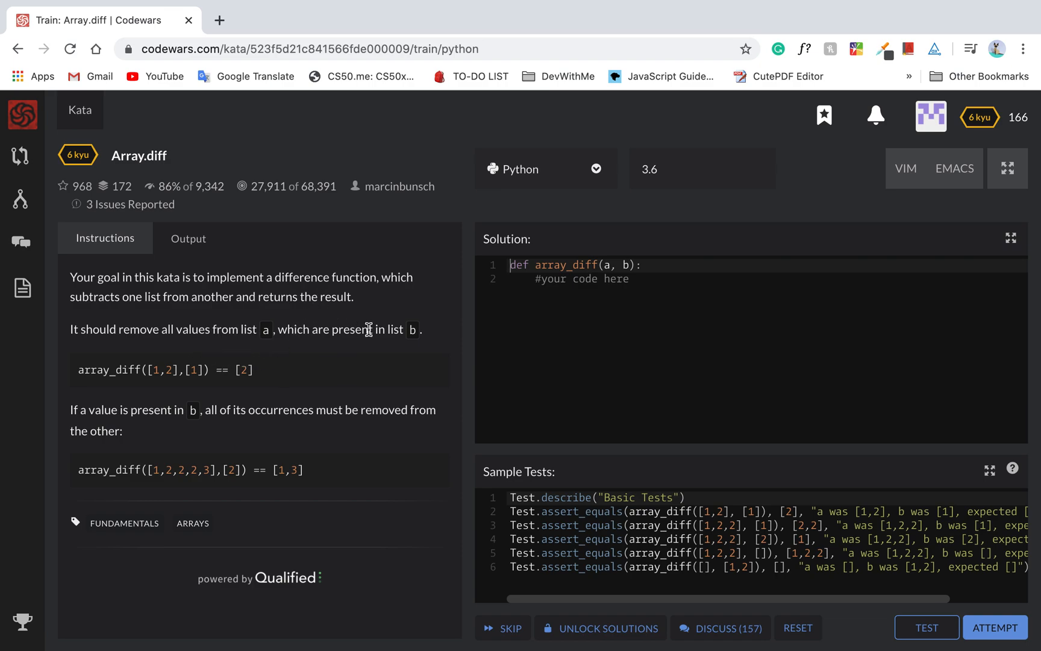
mouse_move(378, 344)
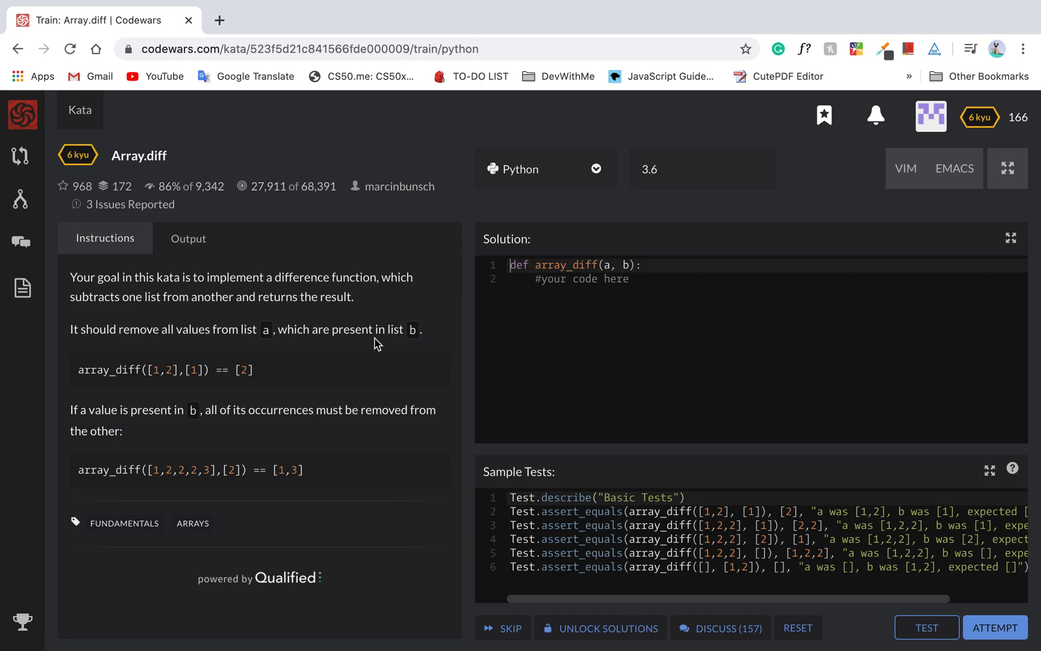
mouse_move(247, 397)
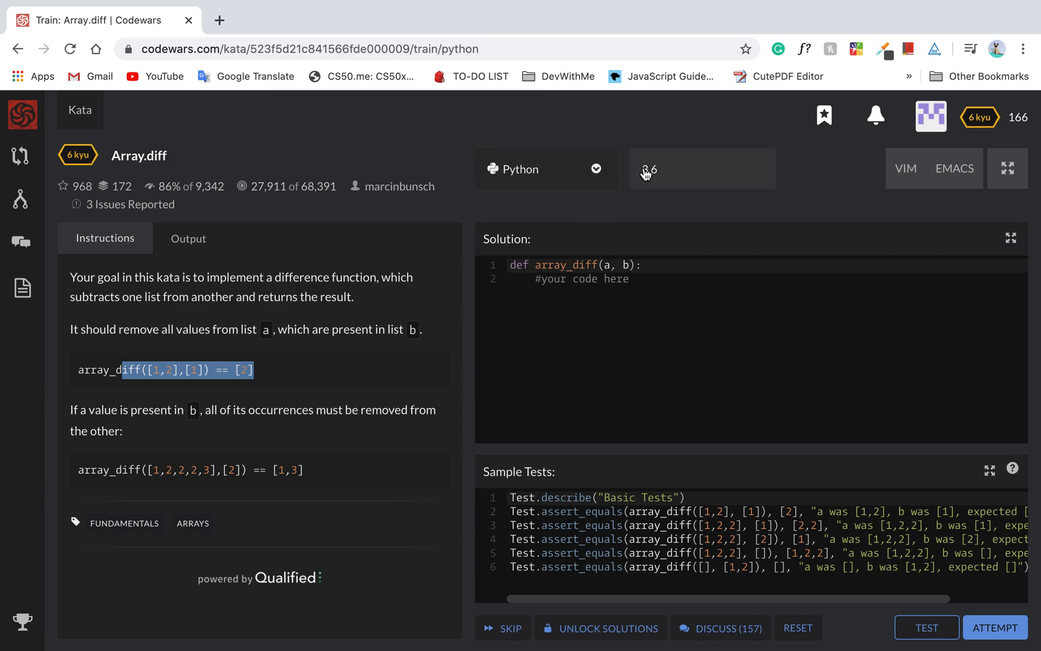
left_click(545, 168)
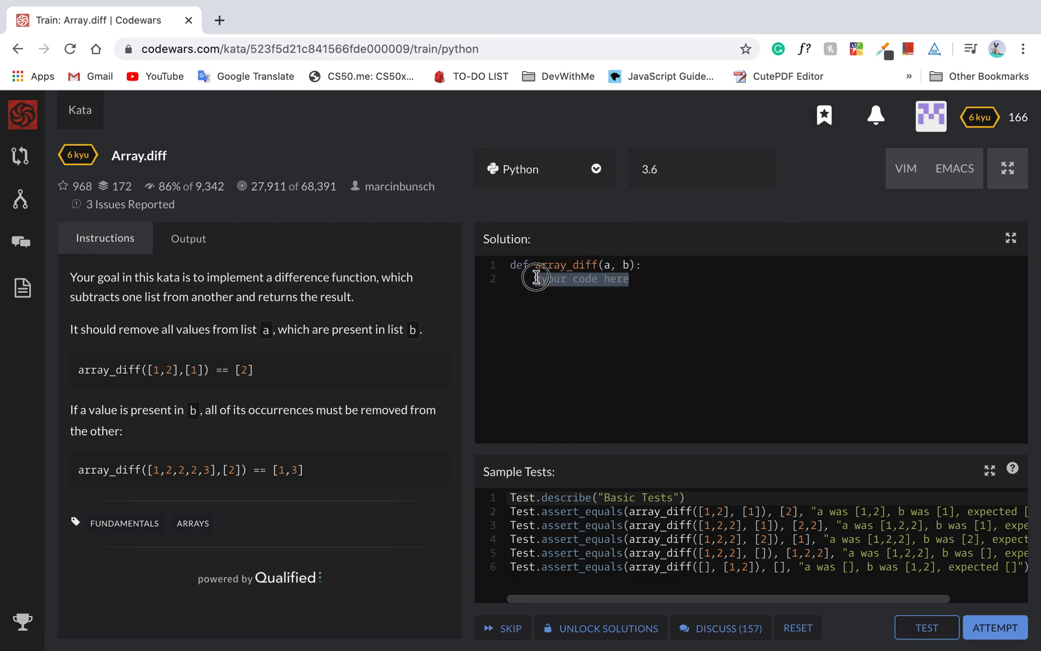
Step: Replace the placeholder with the loop header 'for remove_num in b:' and begin its body
type("for")
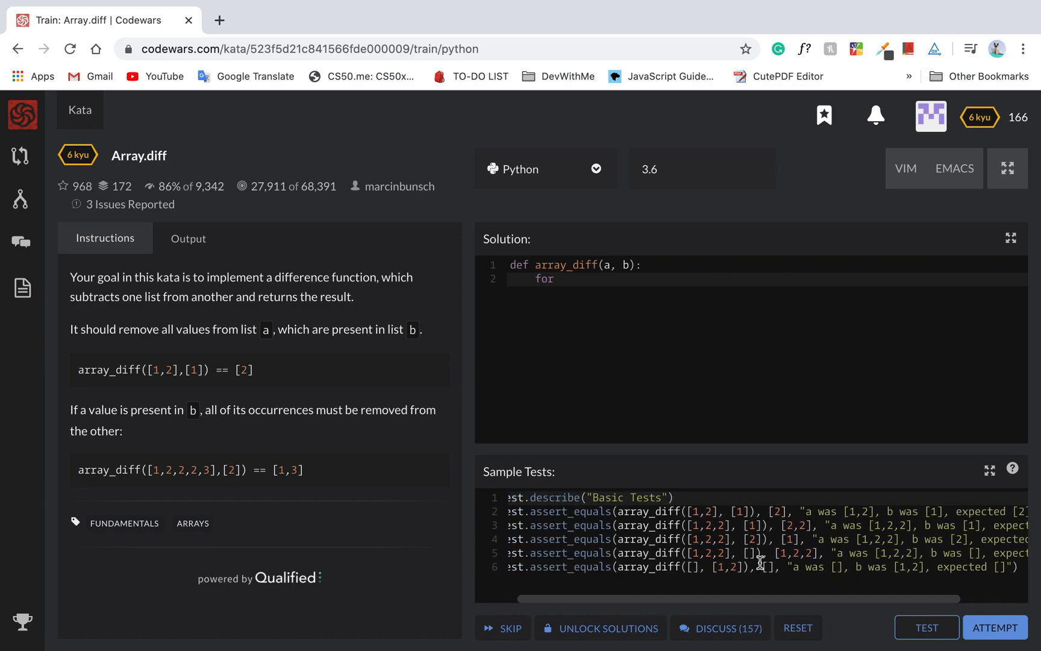
type("in")
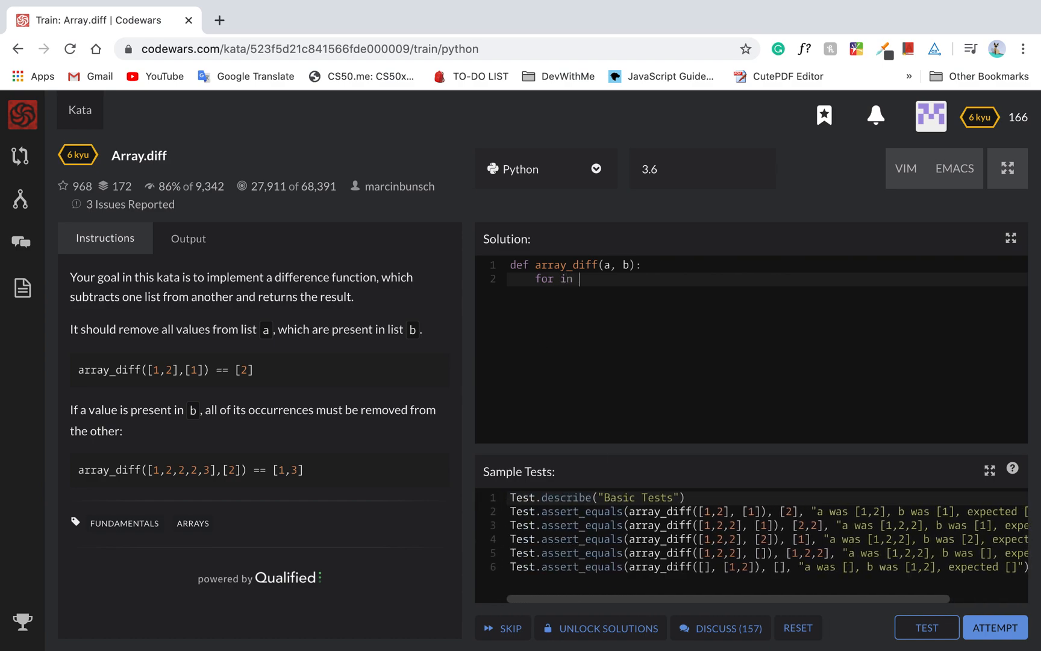
key("Backspace")
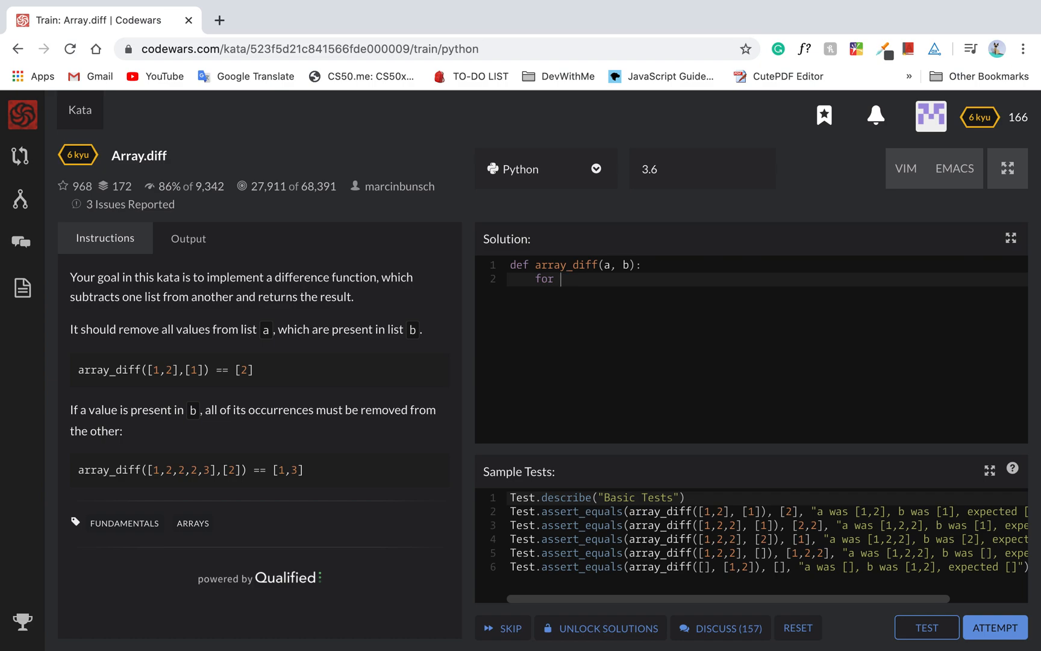
type("remove_num")
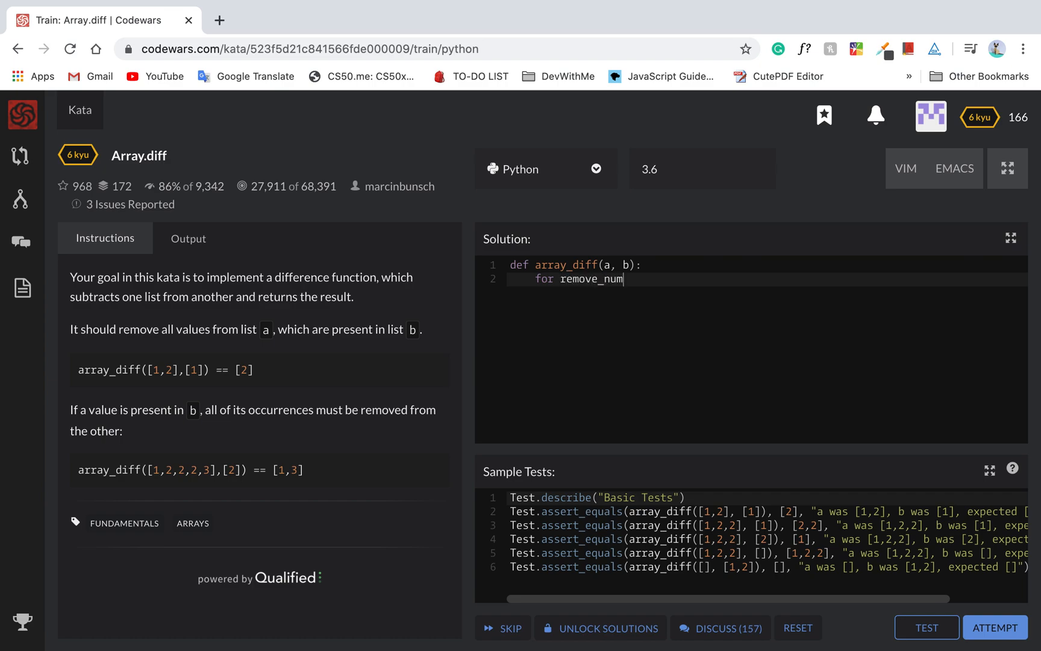
type("in b")
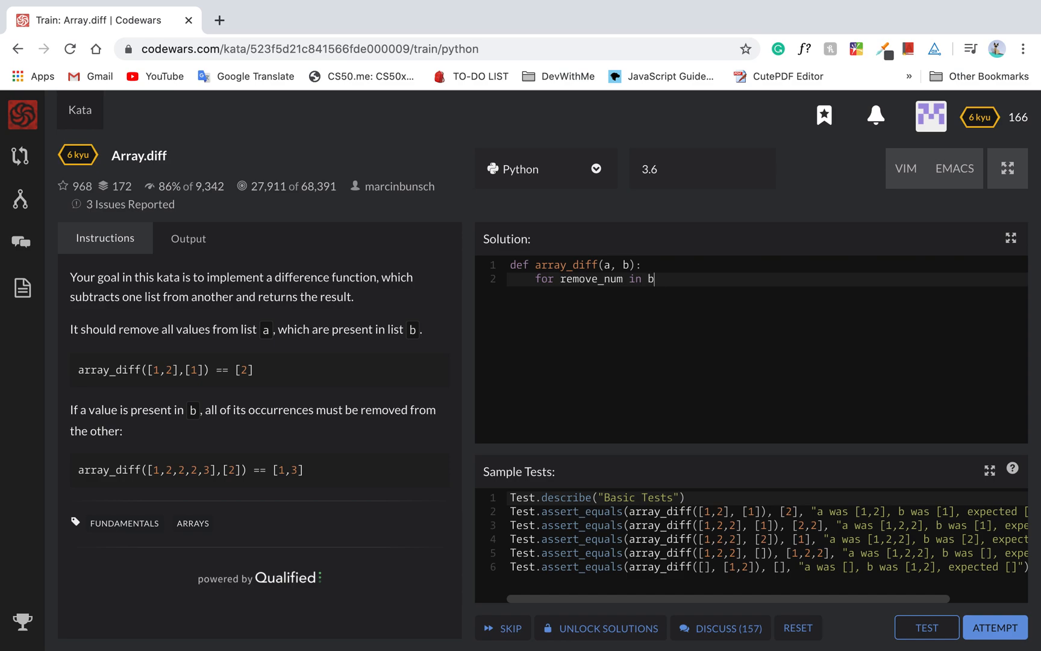
key("Enter")
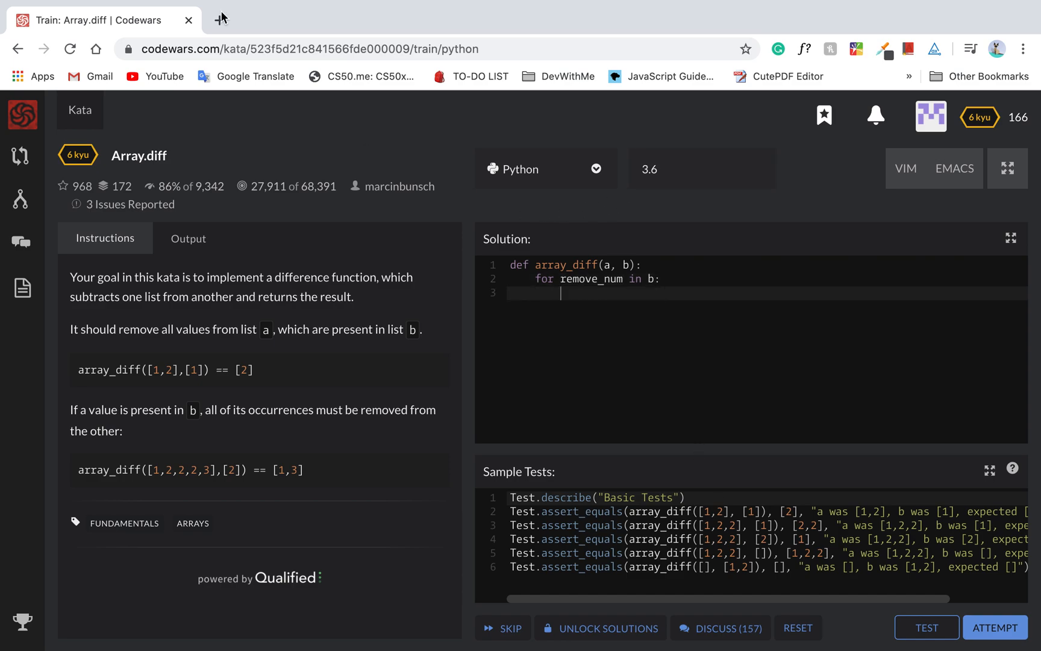
Step: Google 'remove element list python' in a new tab, then go back to the Codewars kata
type("remove")
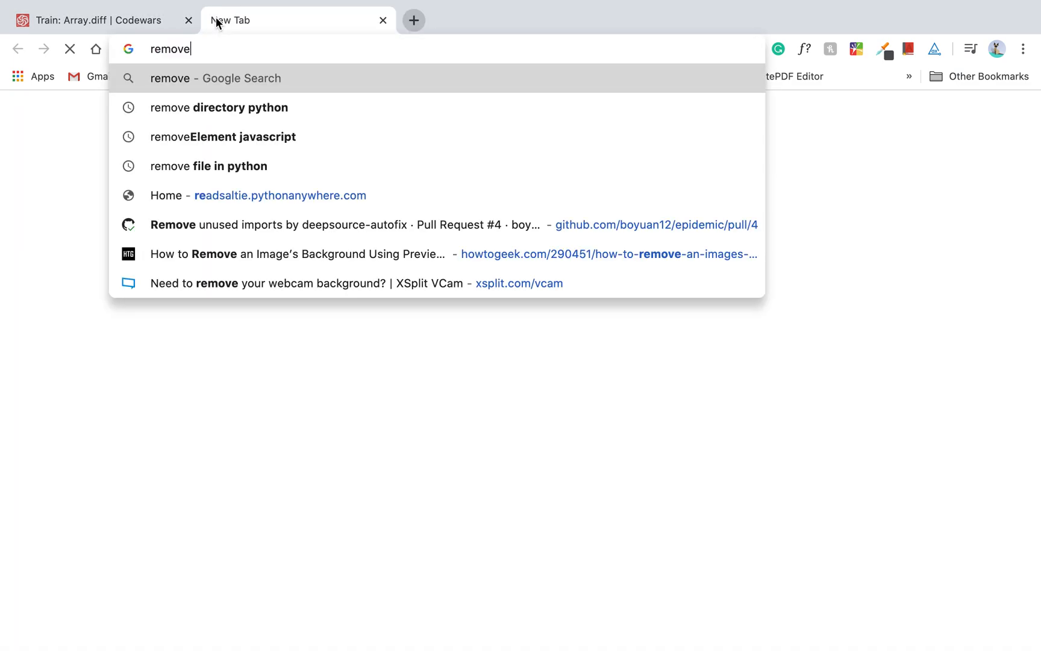
type("element+list+python&rlz=1C5CHFA_enUS856US856&oq=remove+element...")
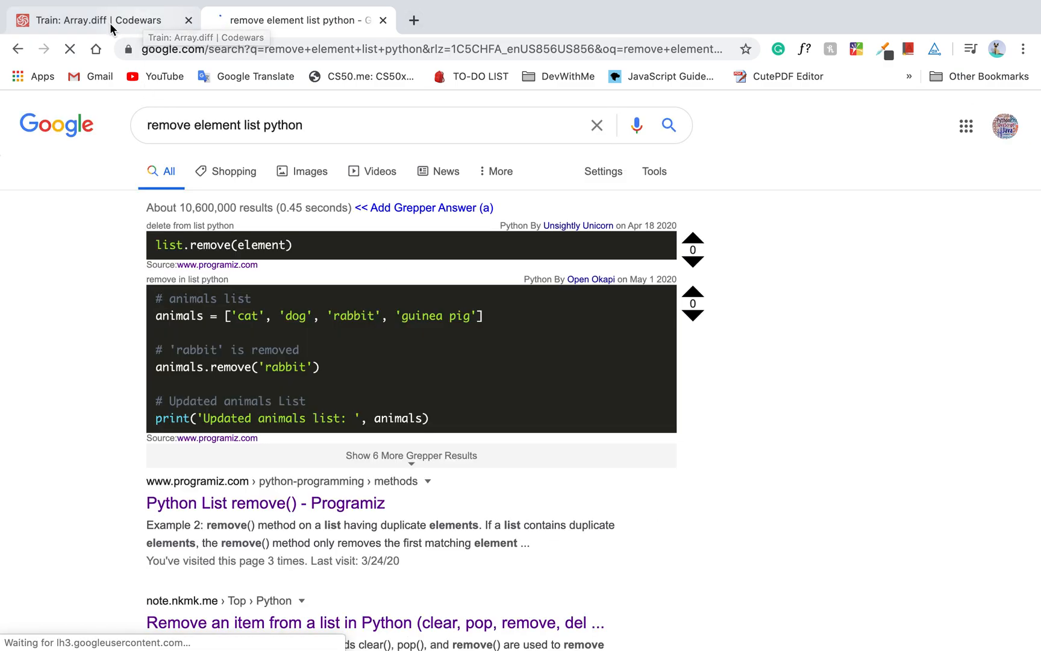
left_click(99, 20)
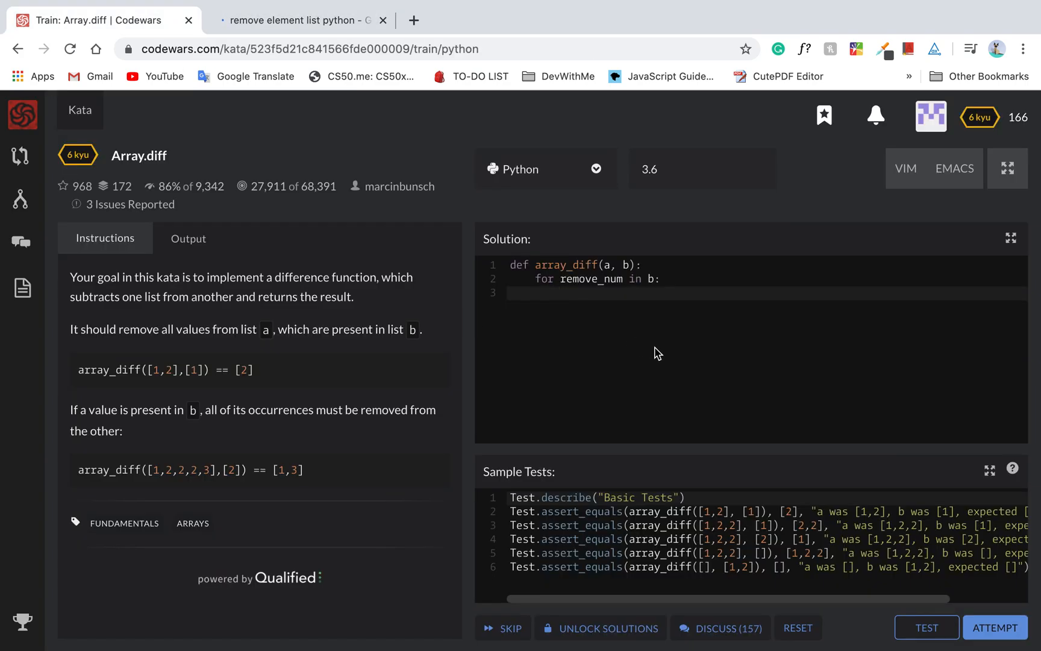
Step: Write 'a.remove(remove_num)' in the loop body, recheck the search results, and add 'return a'
type("a.remove(")
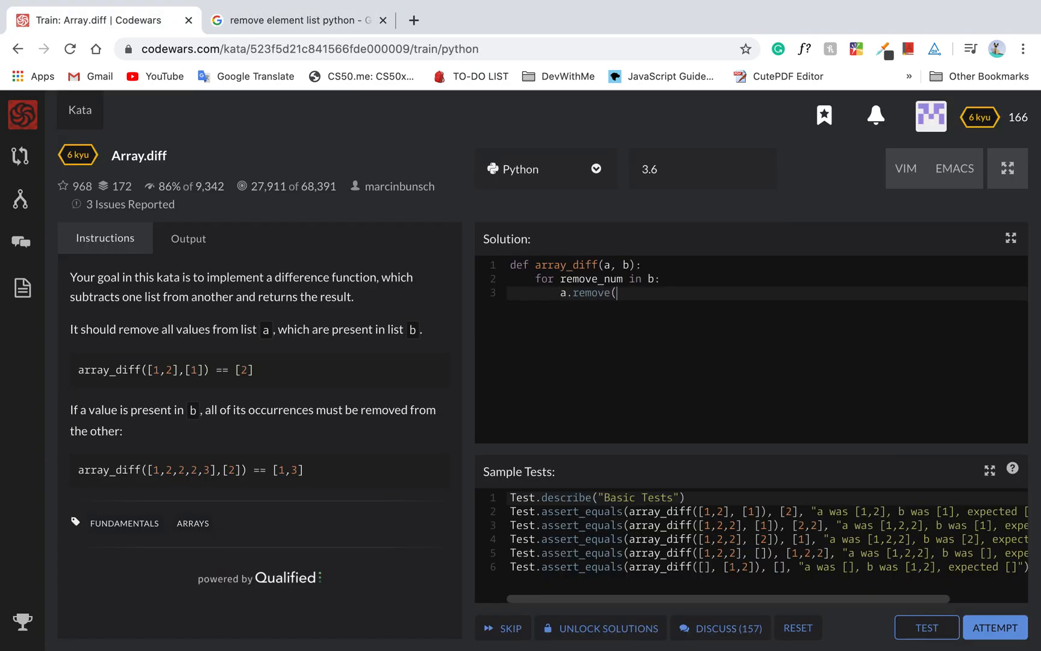
type("remove_num)")
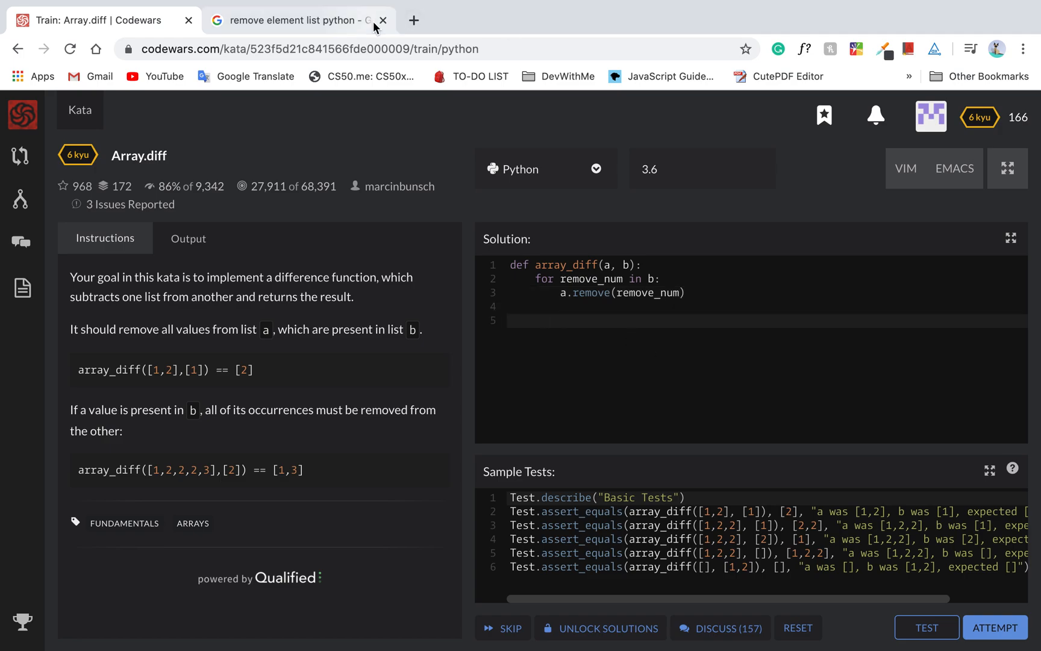
left_click(298, 20)
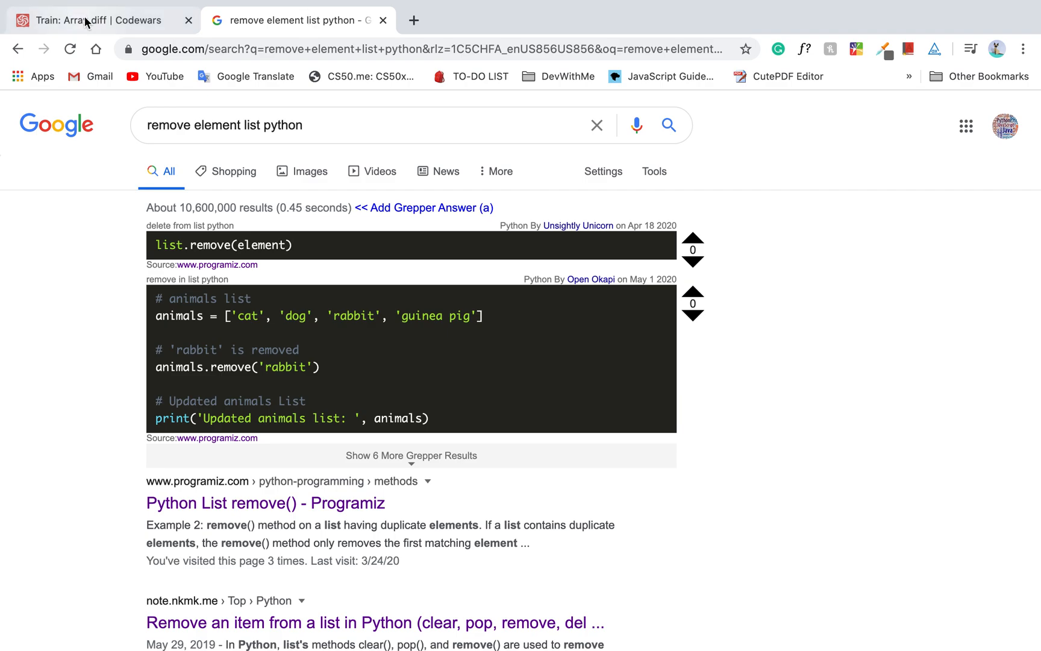
left_click(99, 20)
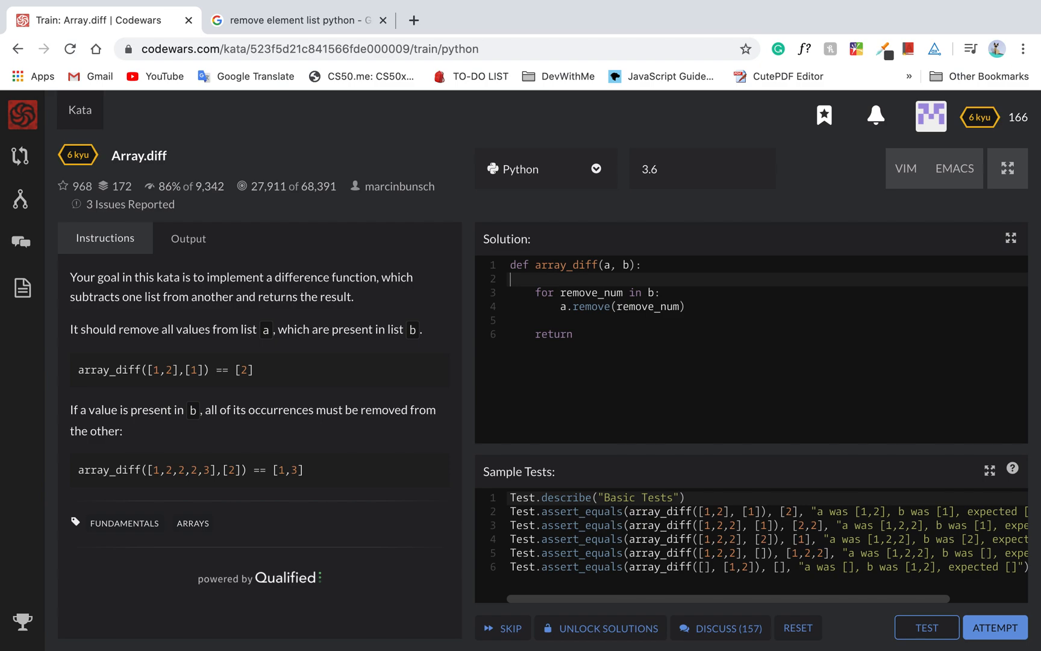
type("a")
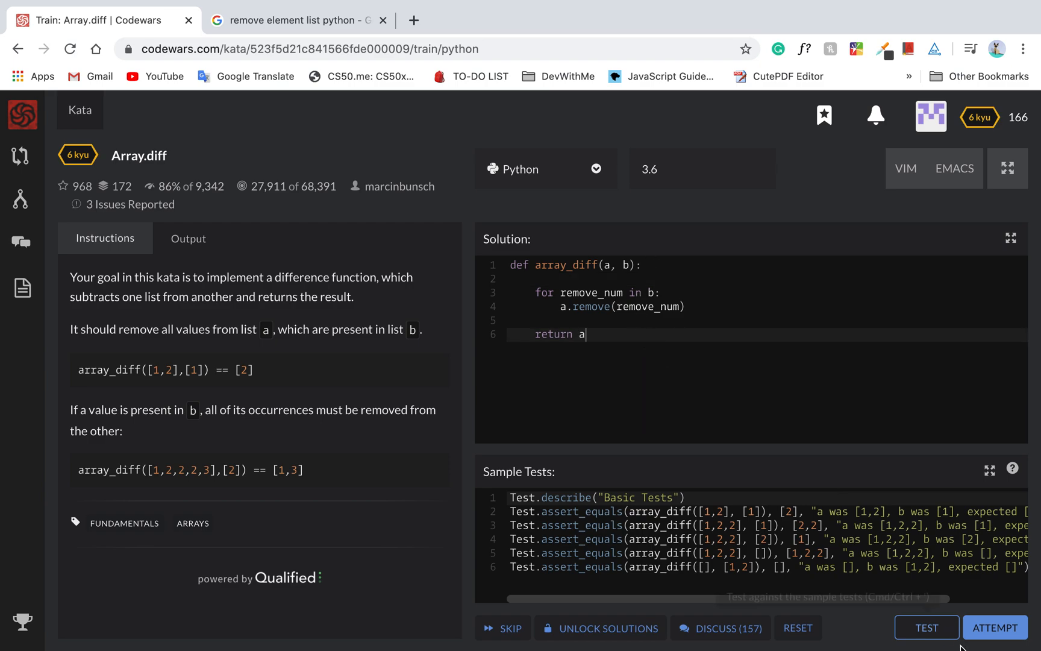
left_click(925, 627)
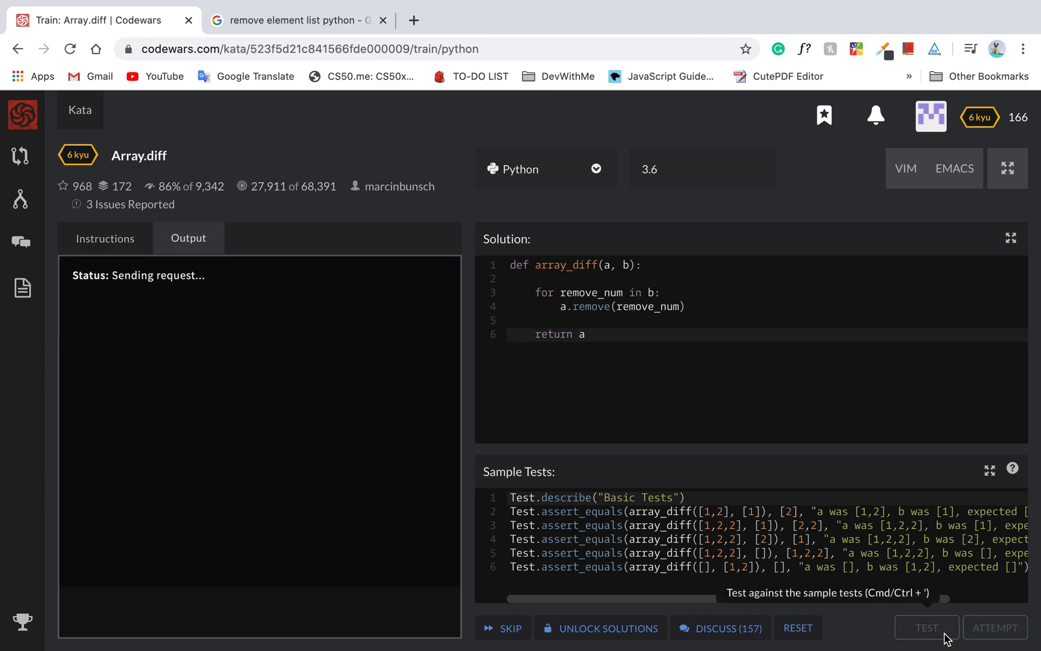
left_click(926, 627)
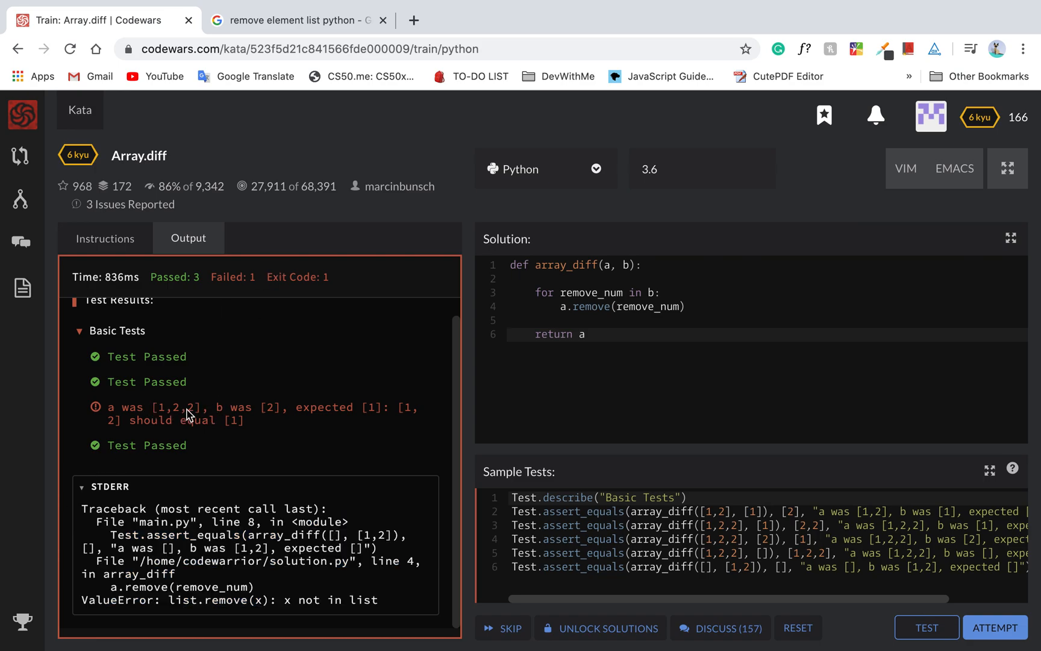
mouse_move(258, 425)
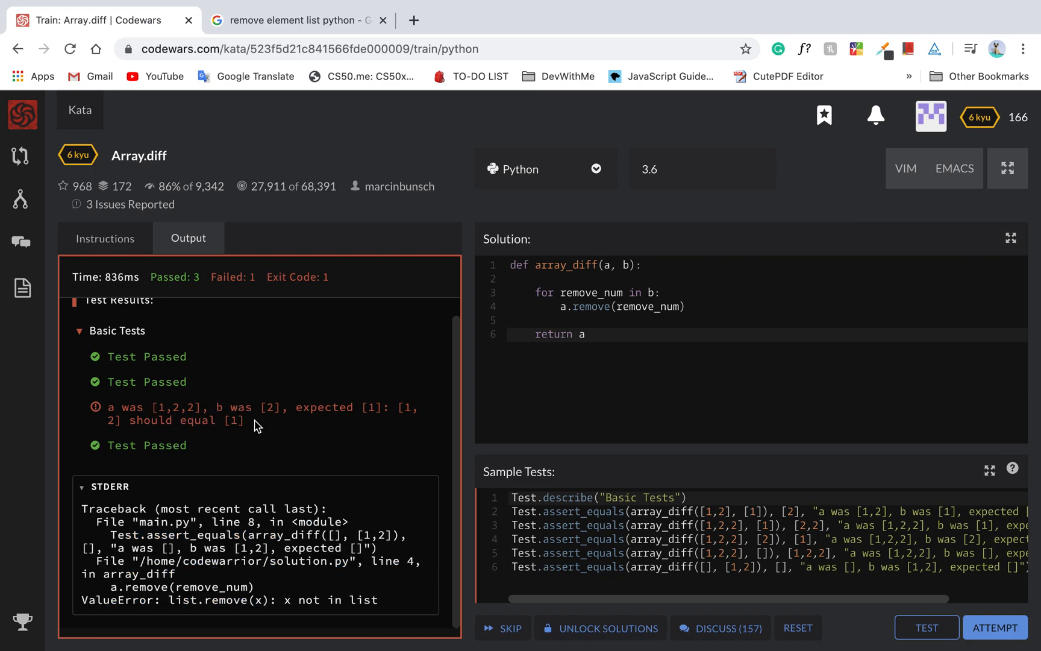
left_click(256, 423)
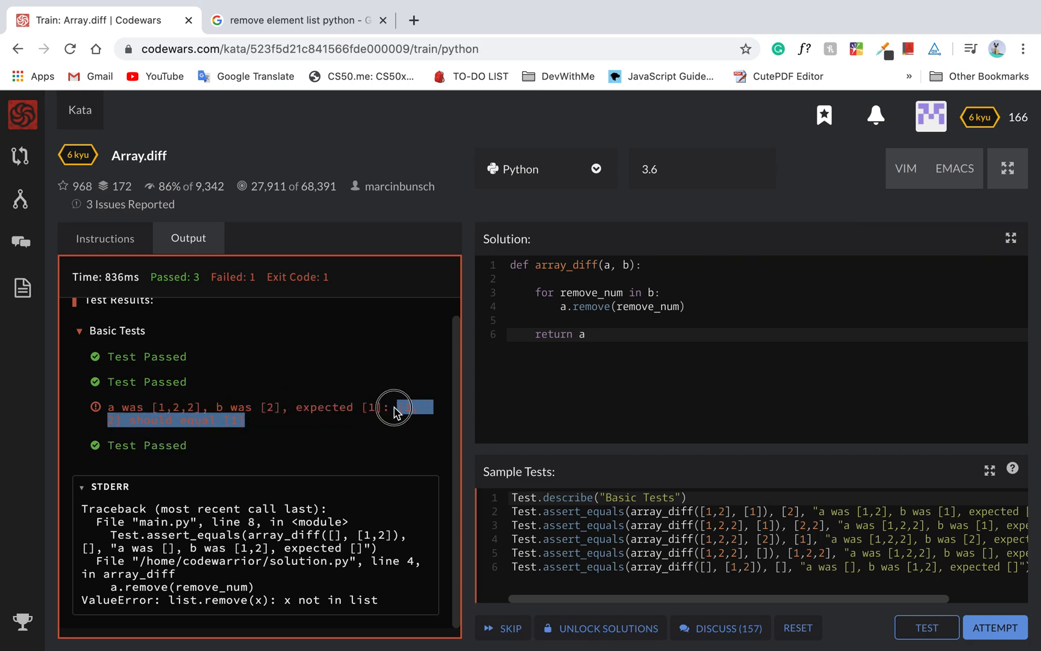
left_click(398, 408)
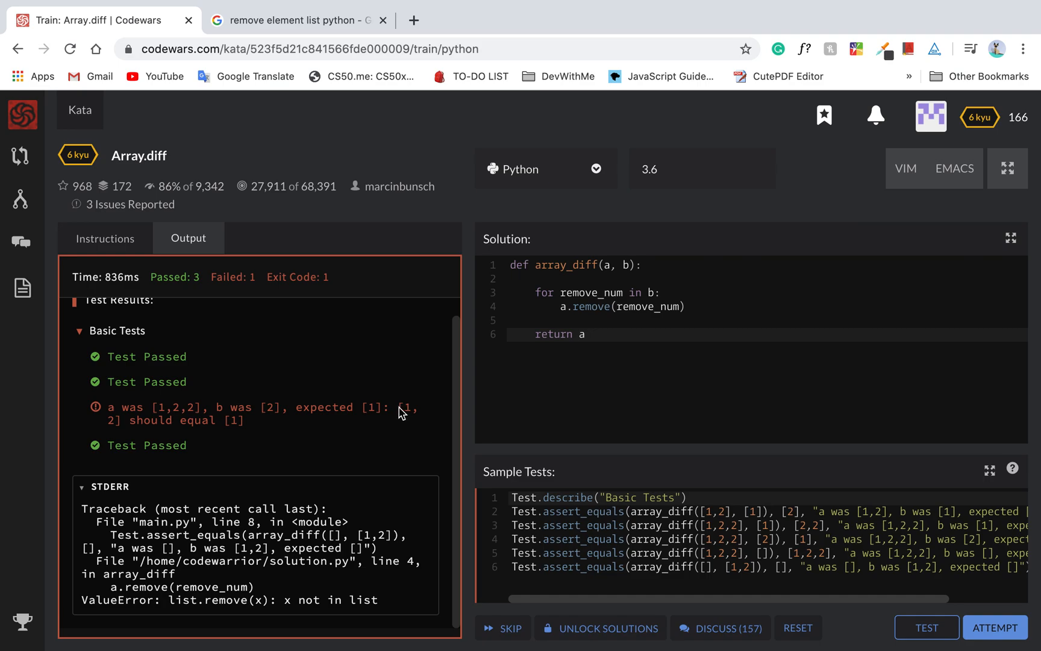
mouse_move(115, 556)
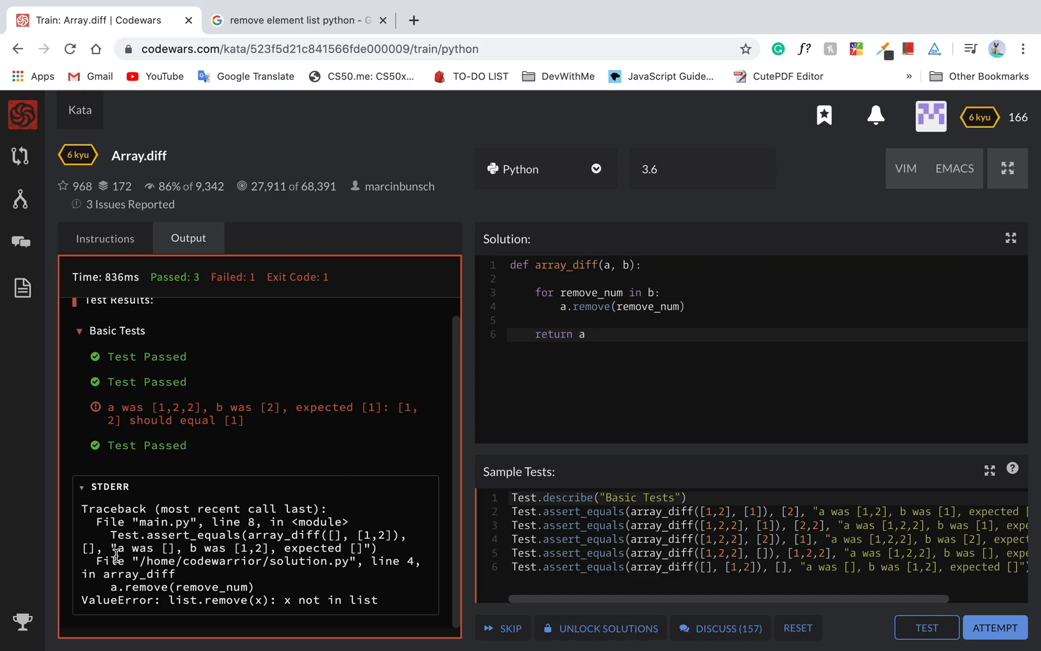
mouse_move(391, 552)
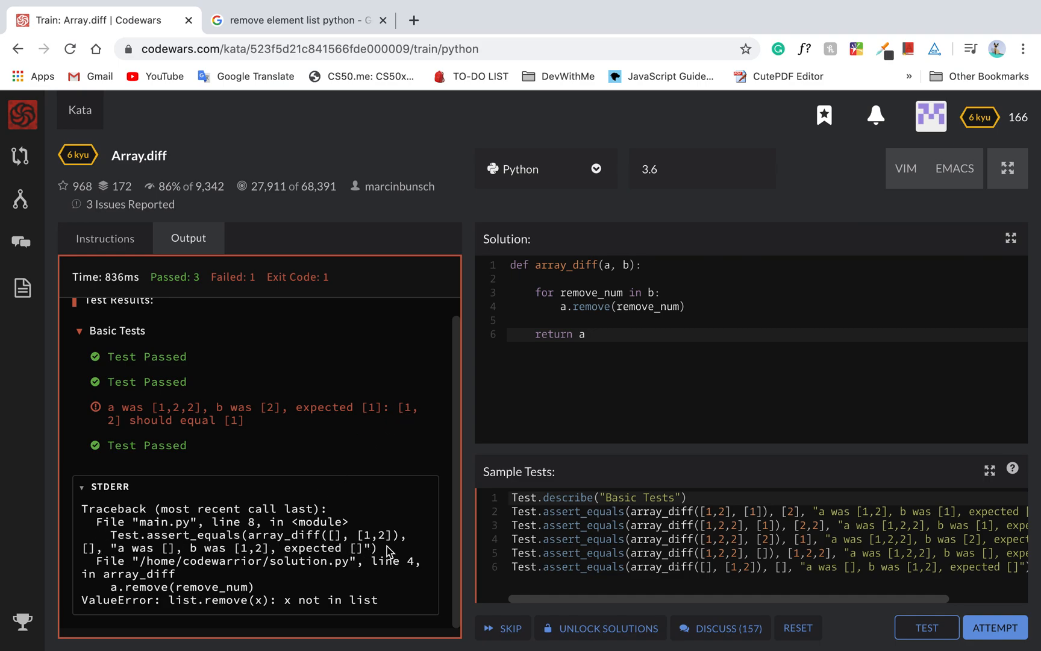
mouse_move(525, 418)
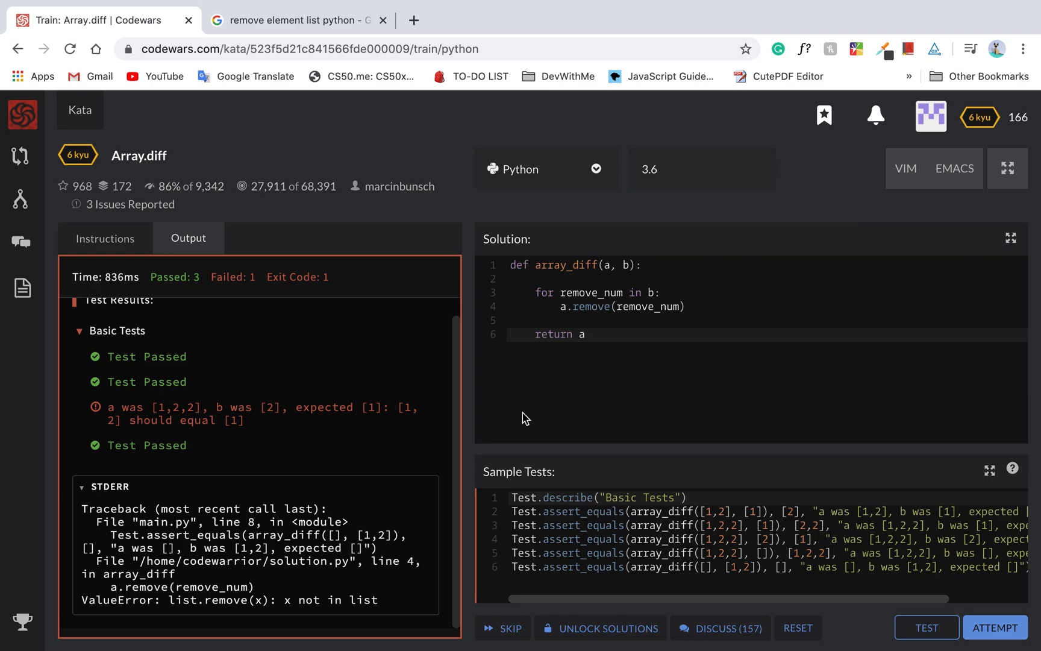
mouse_move(156, 484)
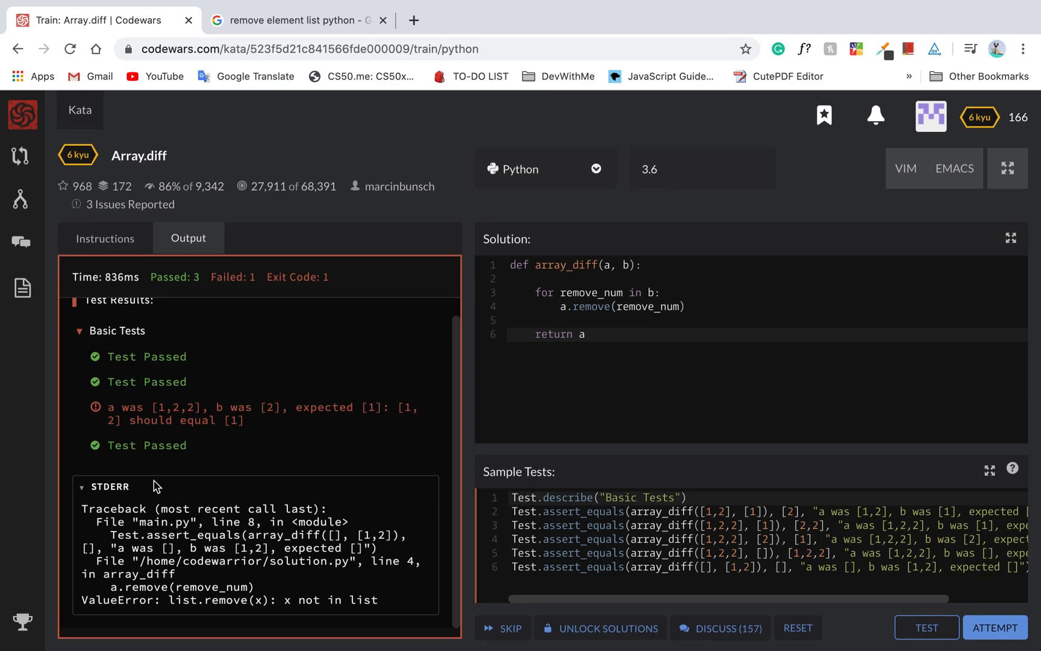
mouse_move(611, 281)
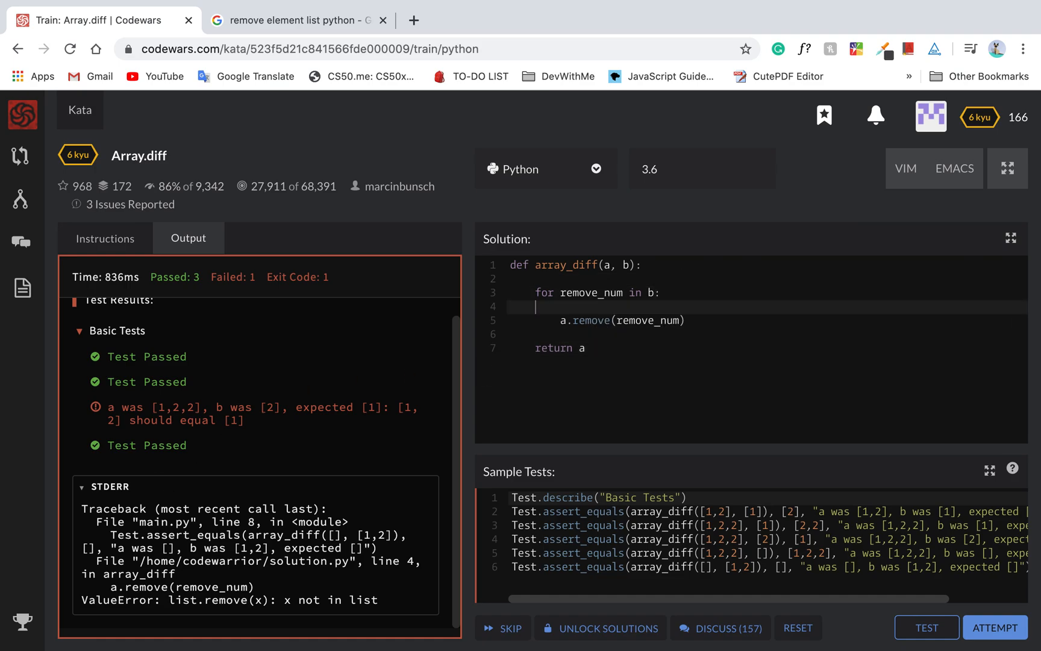
Step: Wrap a.remove(remove_num) in try, adding 'except ValueError:' that returns []
type("try:")
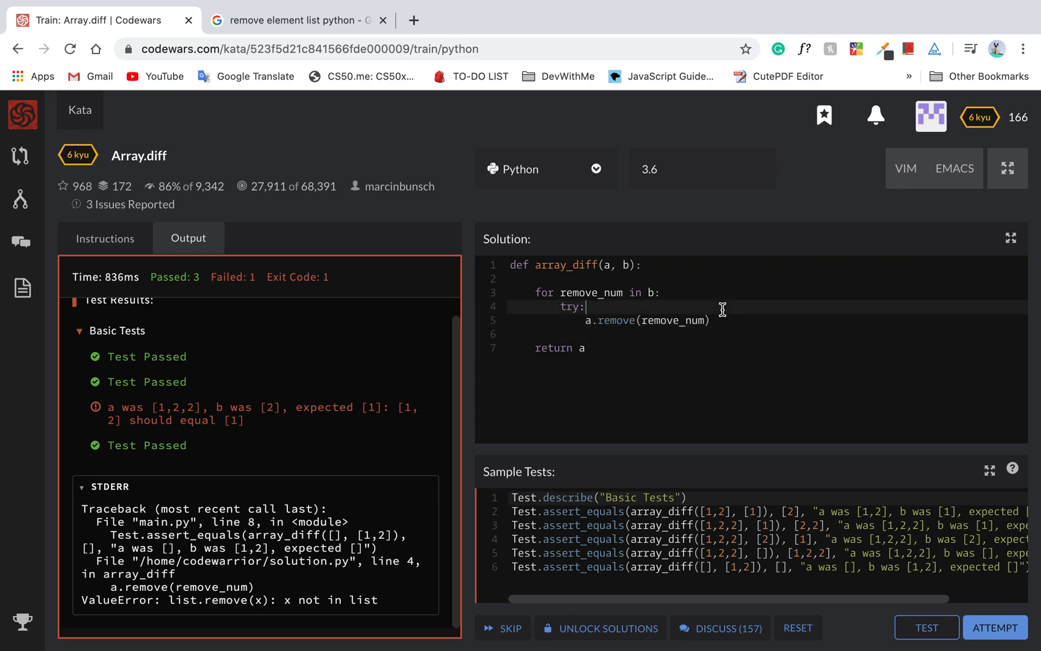
type("excep")
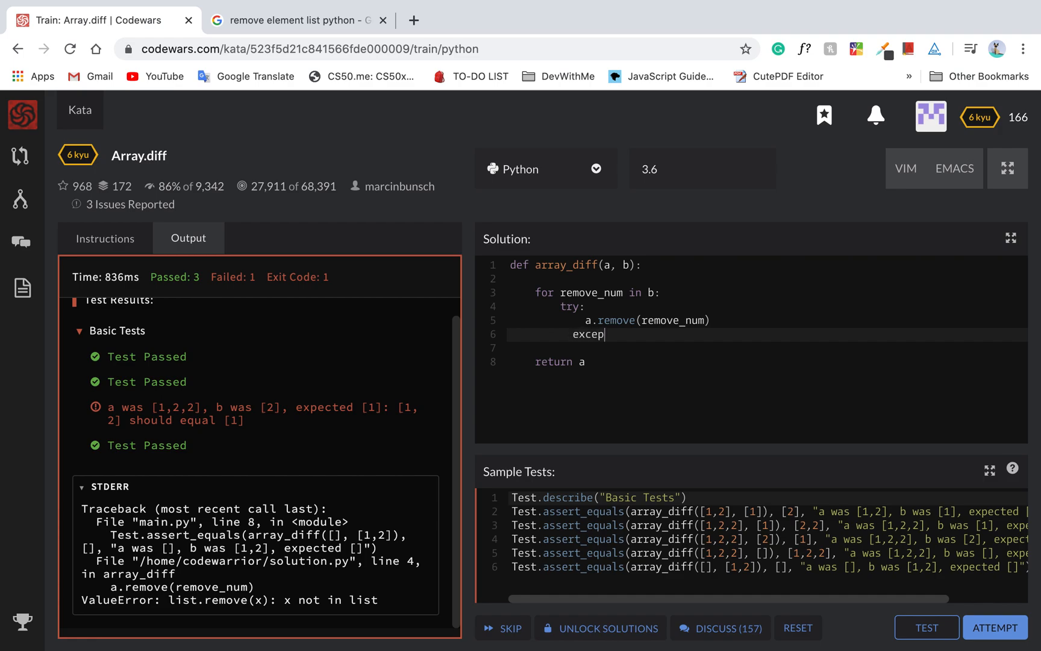
key("Backspace")
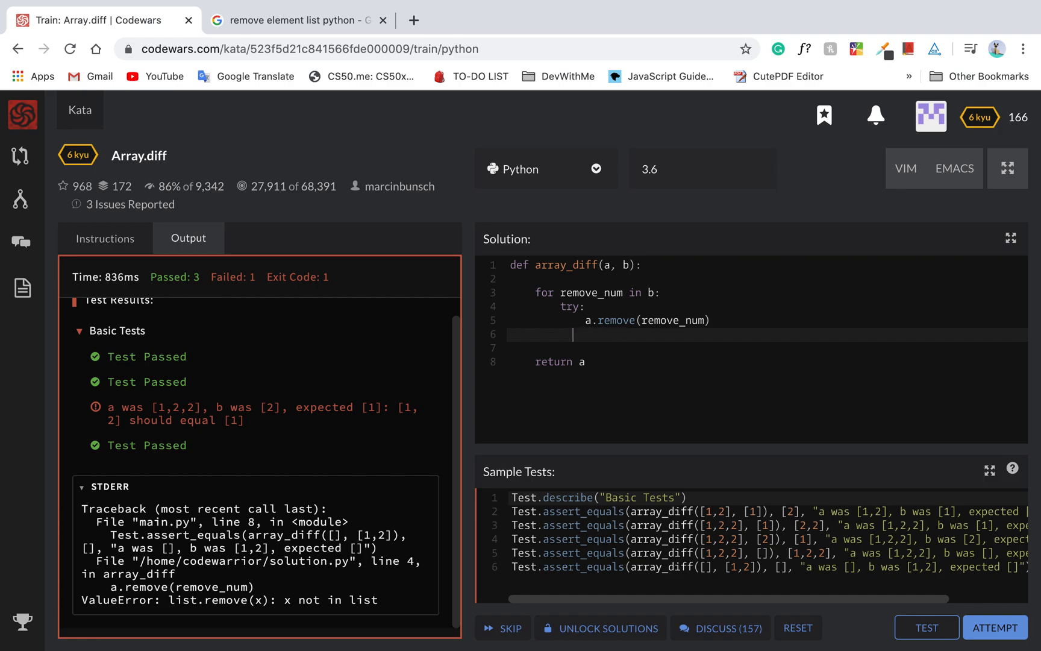
type("except Val")
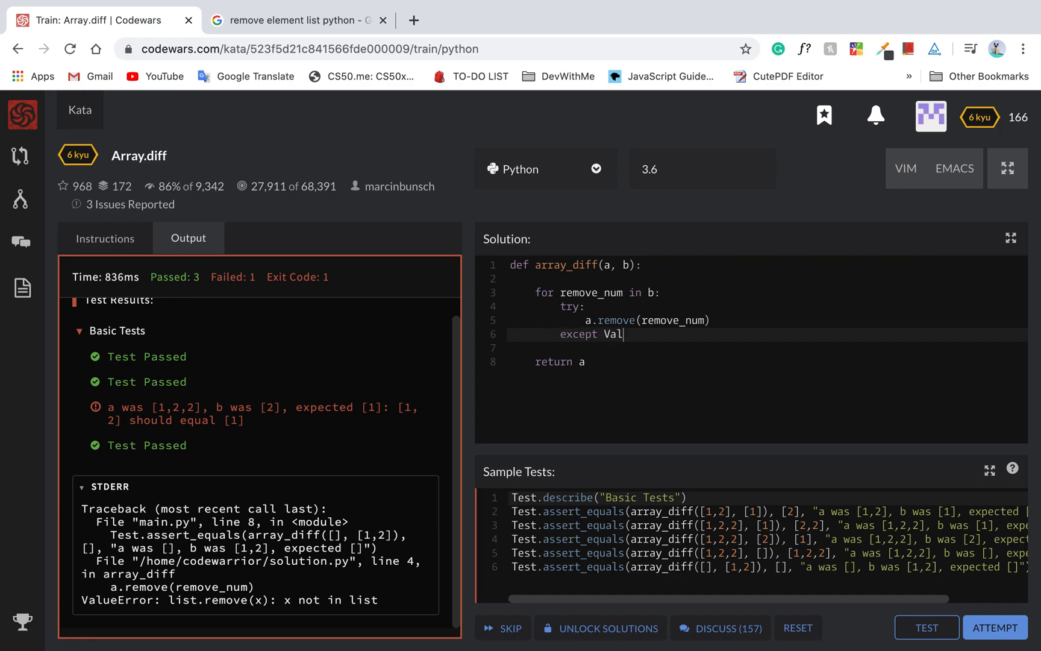
type("ueError:")
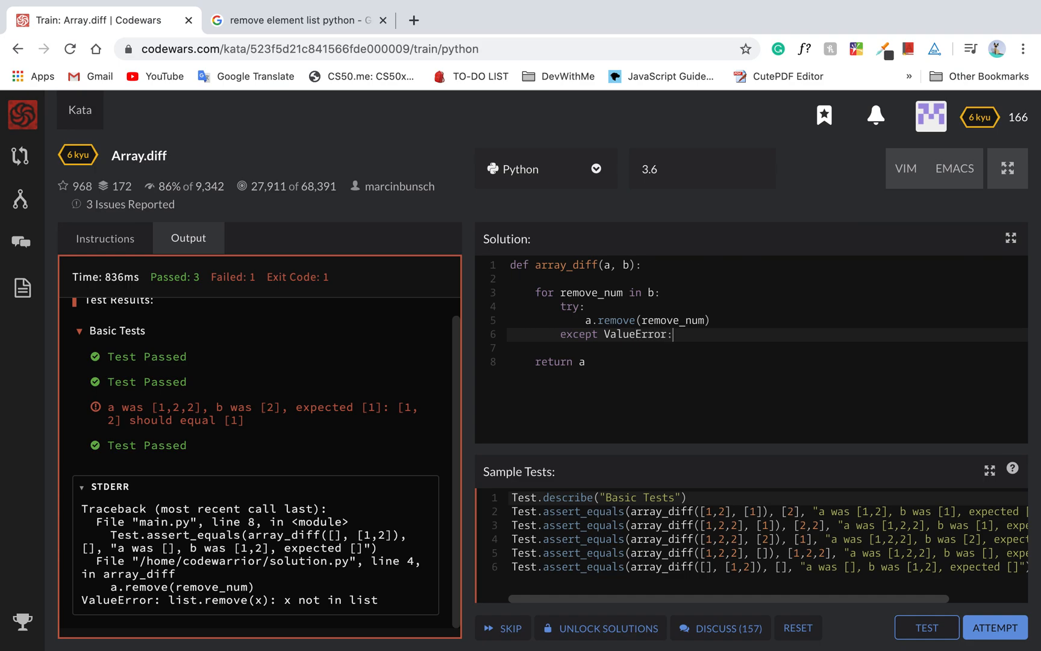
key("Enter")
type("return a")
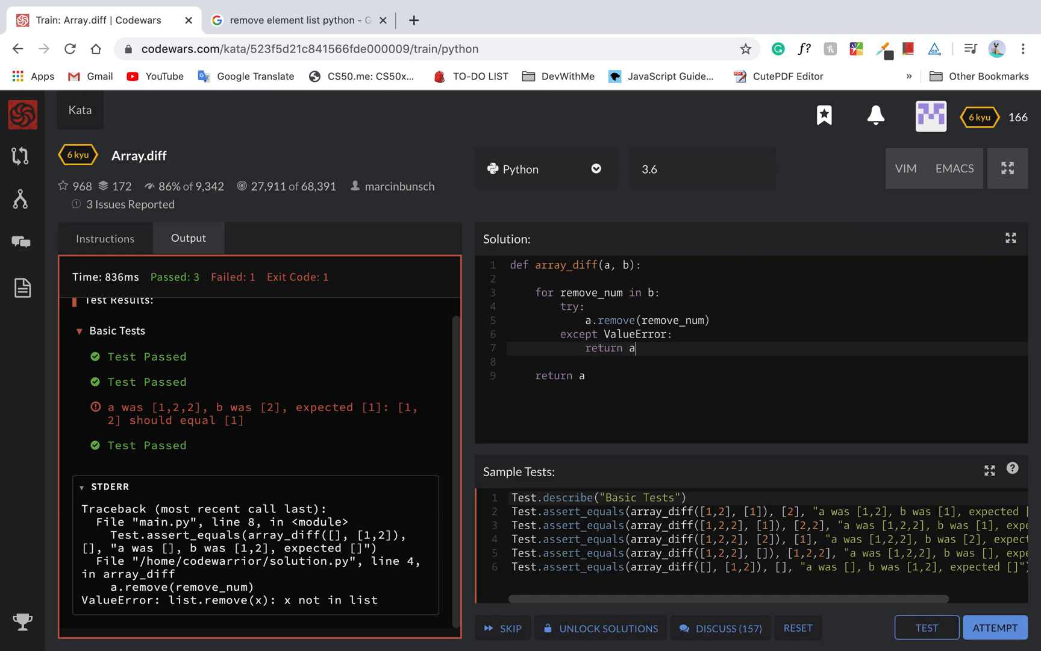
type("[]")
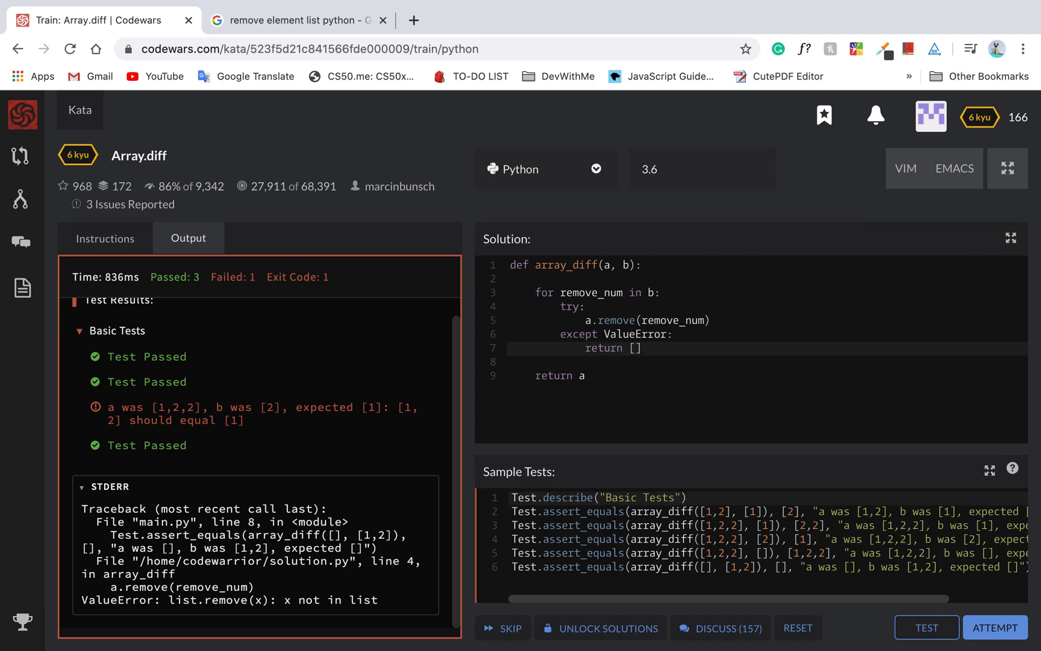
scroll("right", 3)
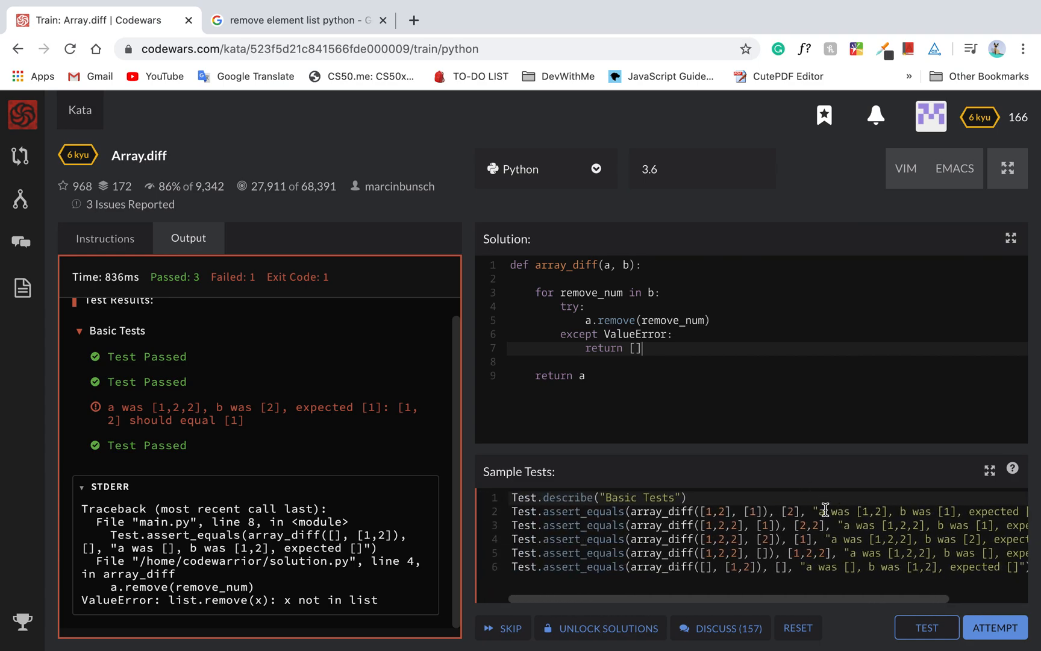
Step: Rerun the sample tests: 4 pass, [1,2,2] minus [2] still returns [1, 2]
left_click(925, 627)
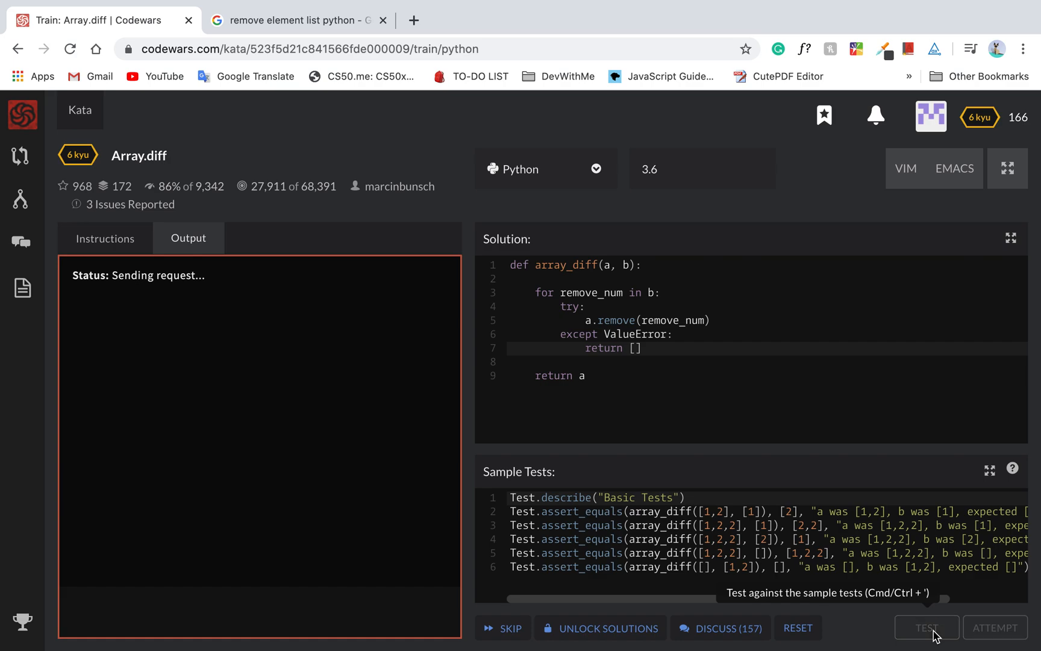
left_click(927, 627)
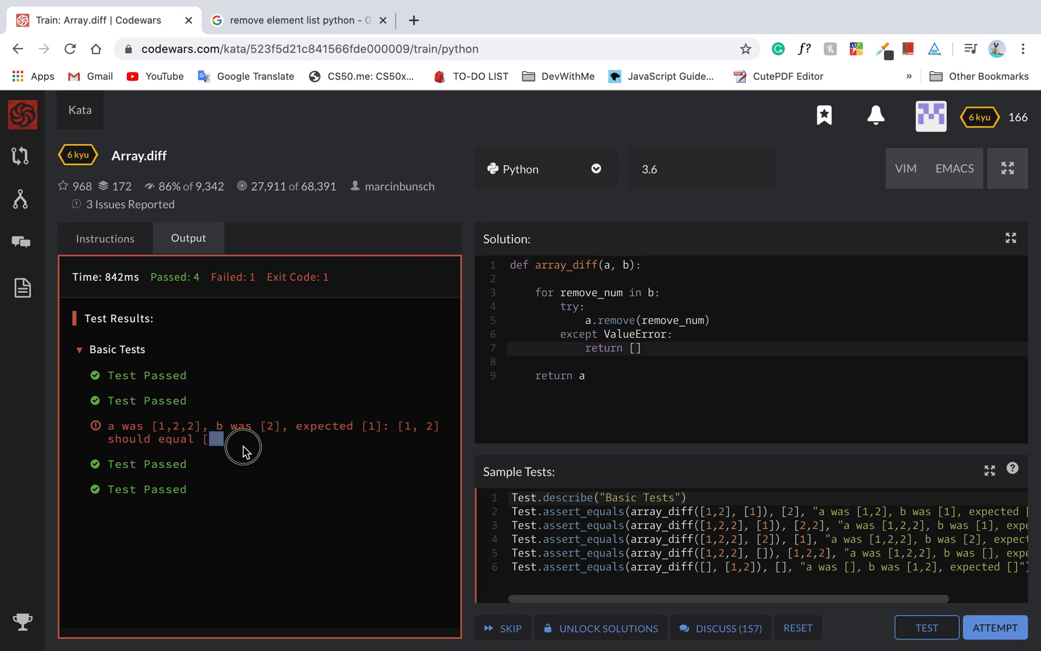
left_click(664, 292)
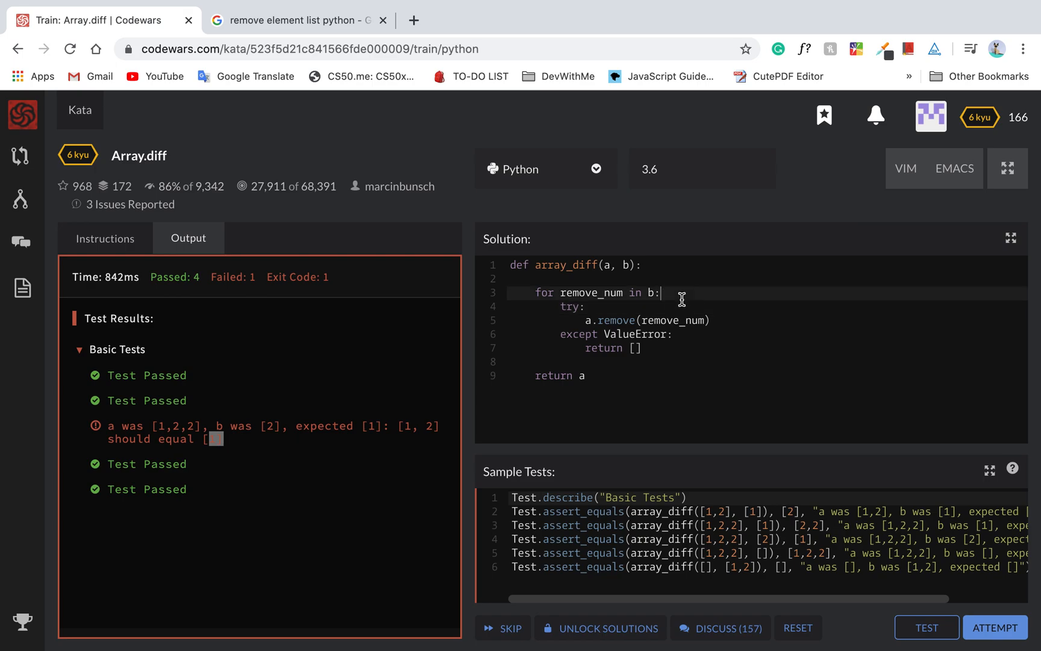
mouse_move(679, 330)
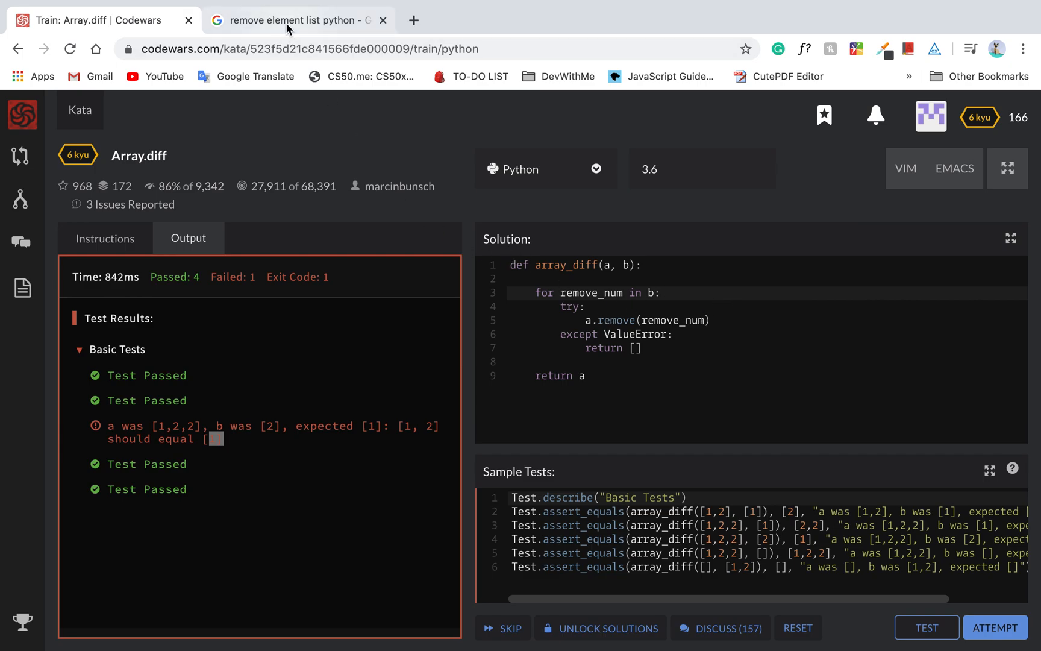
Step: Read Programiz's list remove() page, which removes only the first match, then return to Codewars
left_click(299, 20)
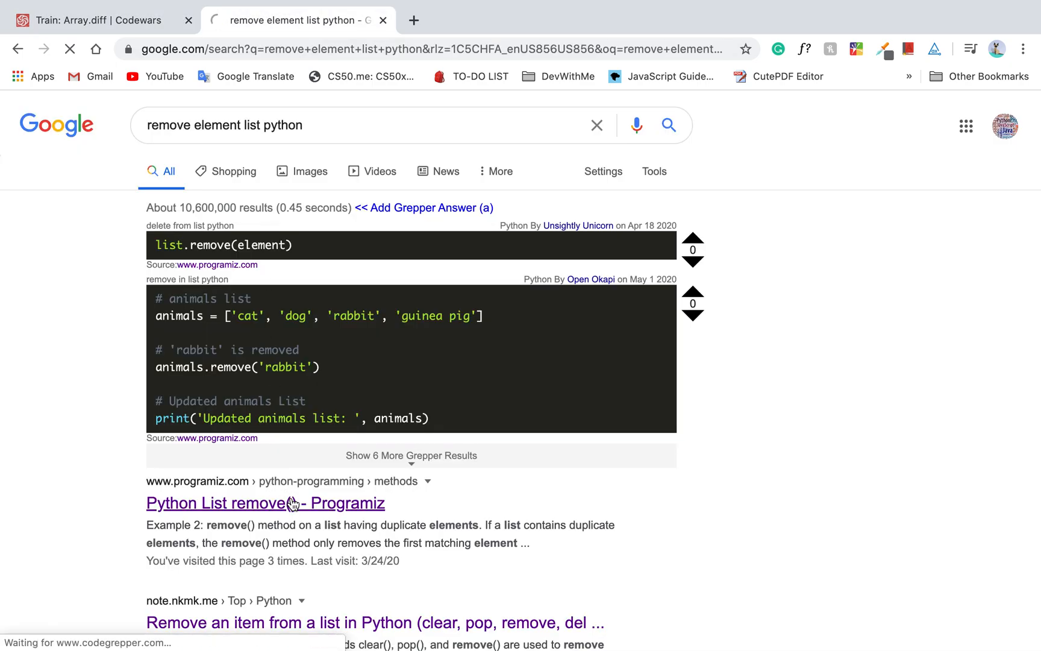
left_click(264, 502)
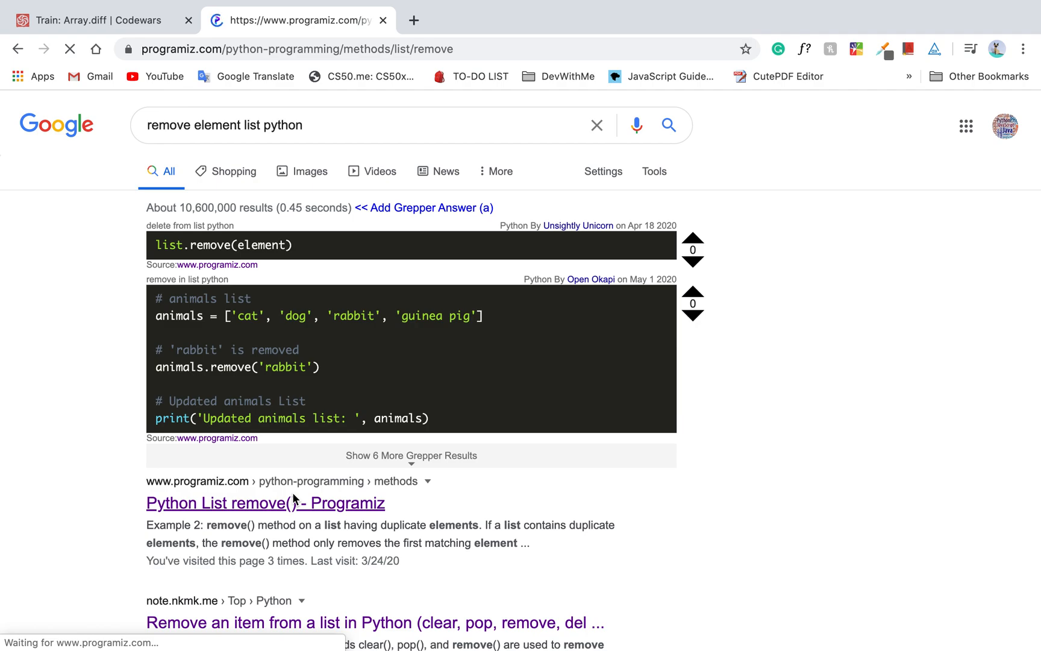
left_click(265, 503)
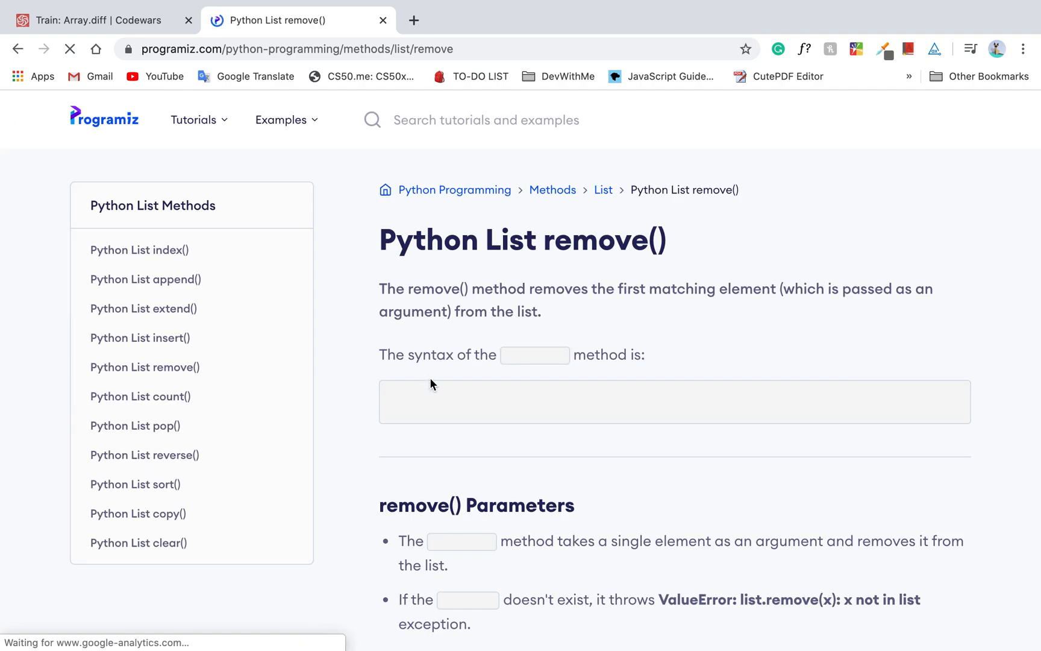
scroll("down", 3)
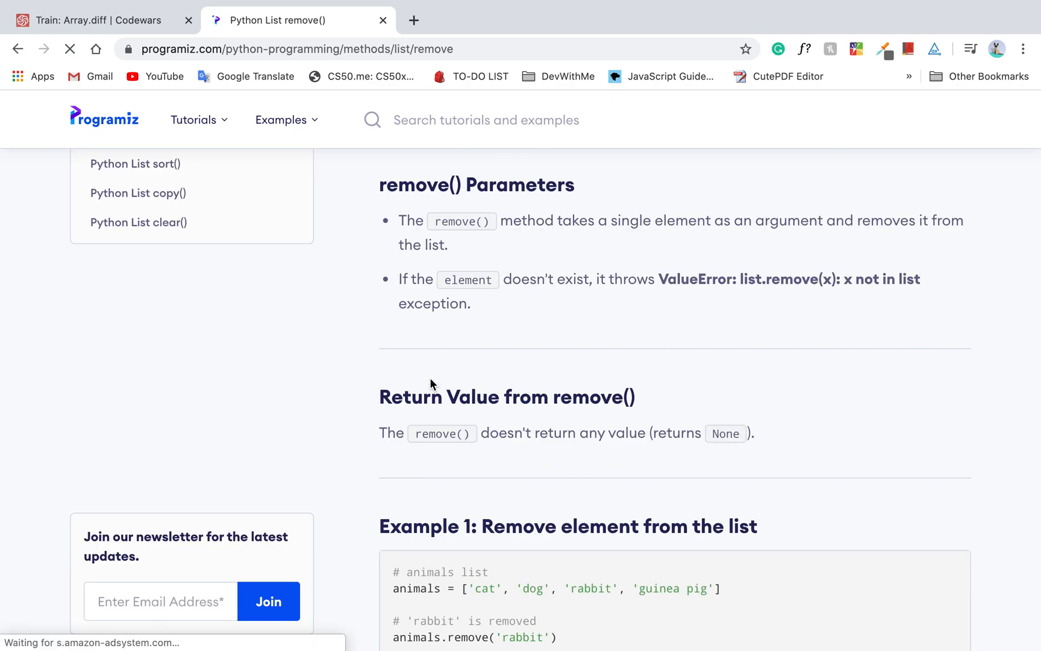
scroll("down", 3)
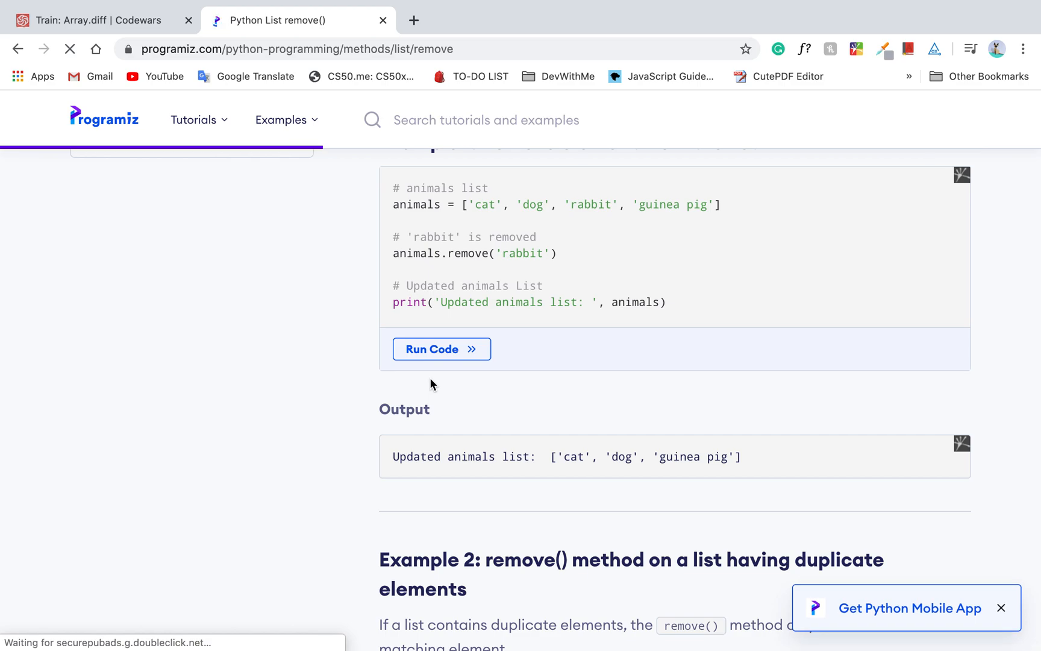
scroll("down", 3)
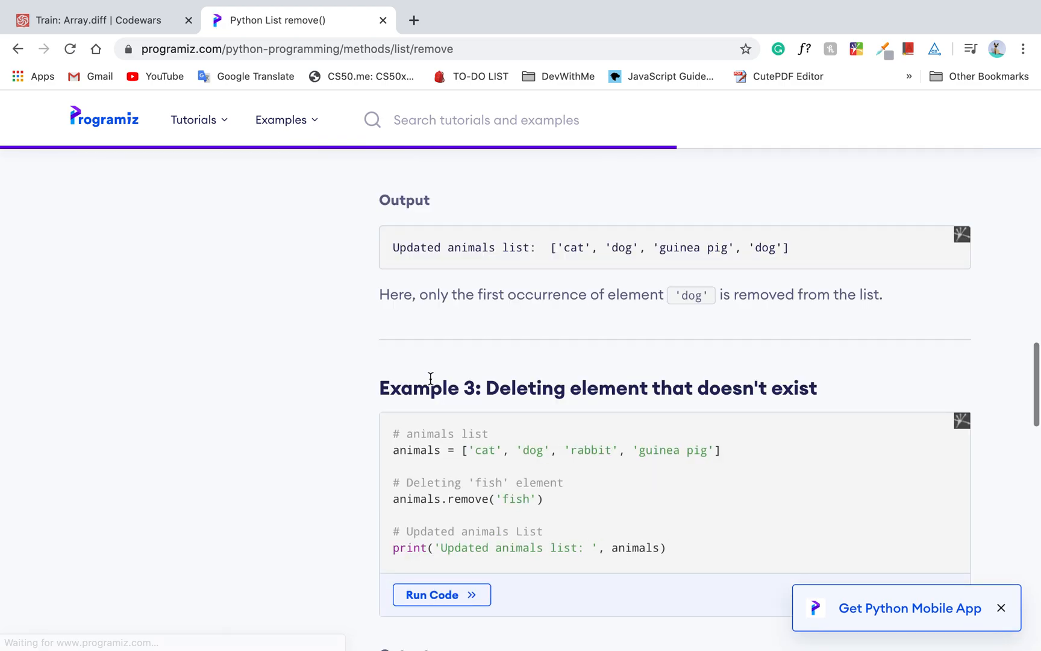
scroll("down", 3)
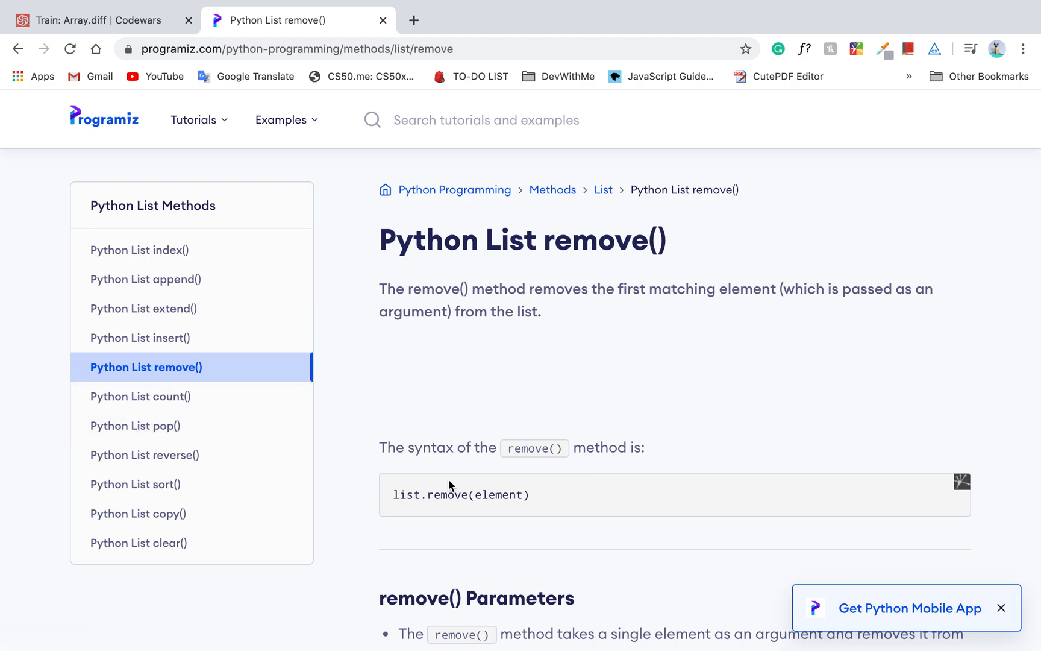
scroll("down", 3)
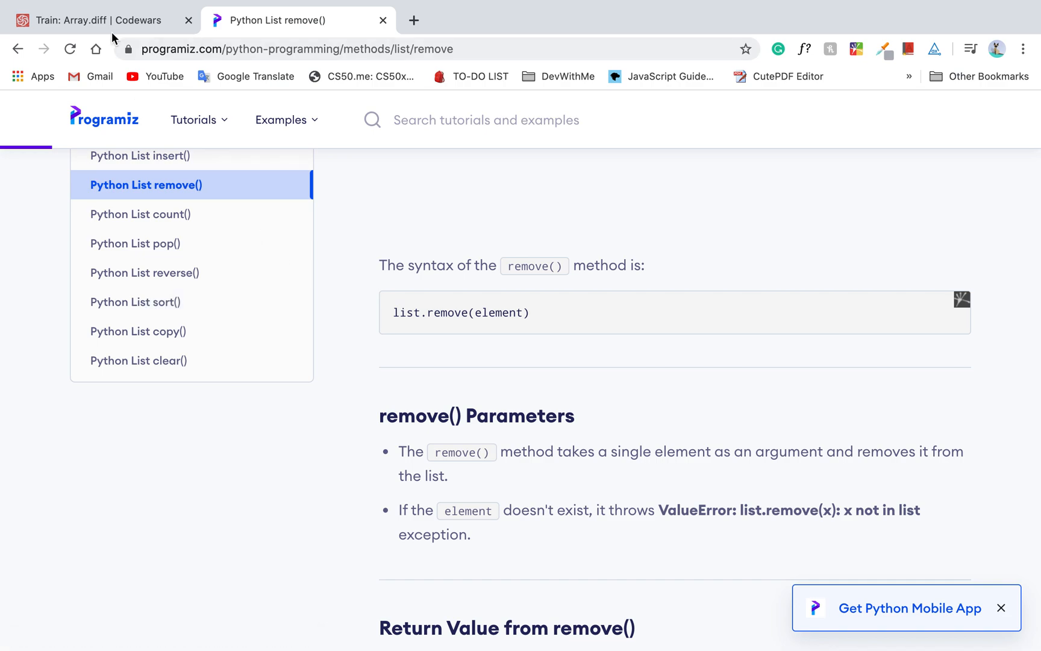
left_click(100, 19)
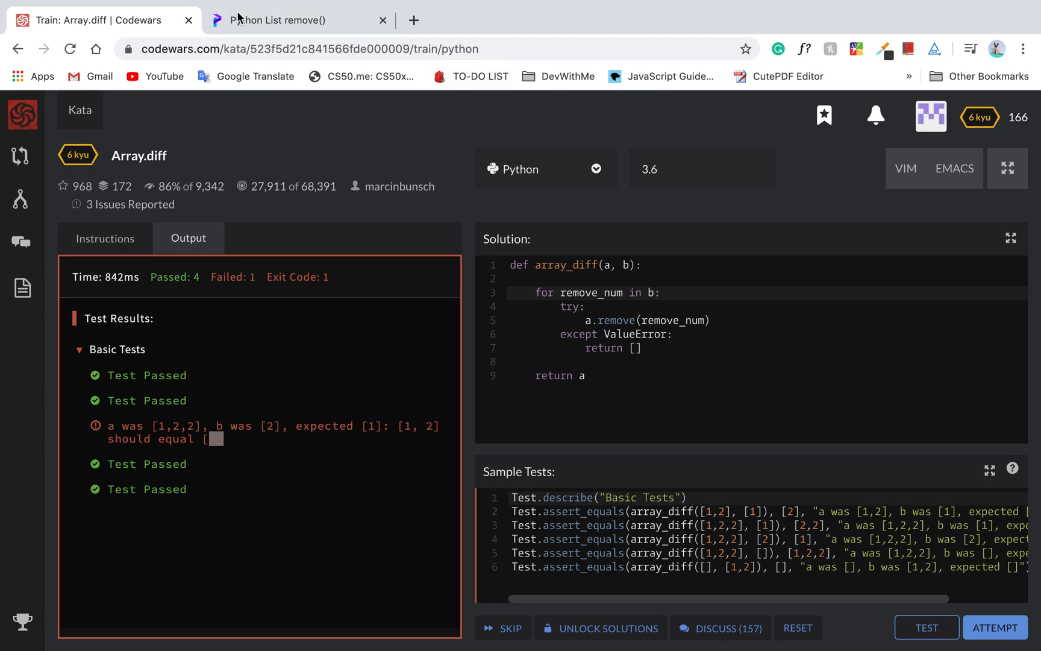
Step: Google 'remove all occurrences from list python' and open the Techie Delight result
left_click(295, 20)
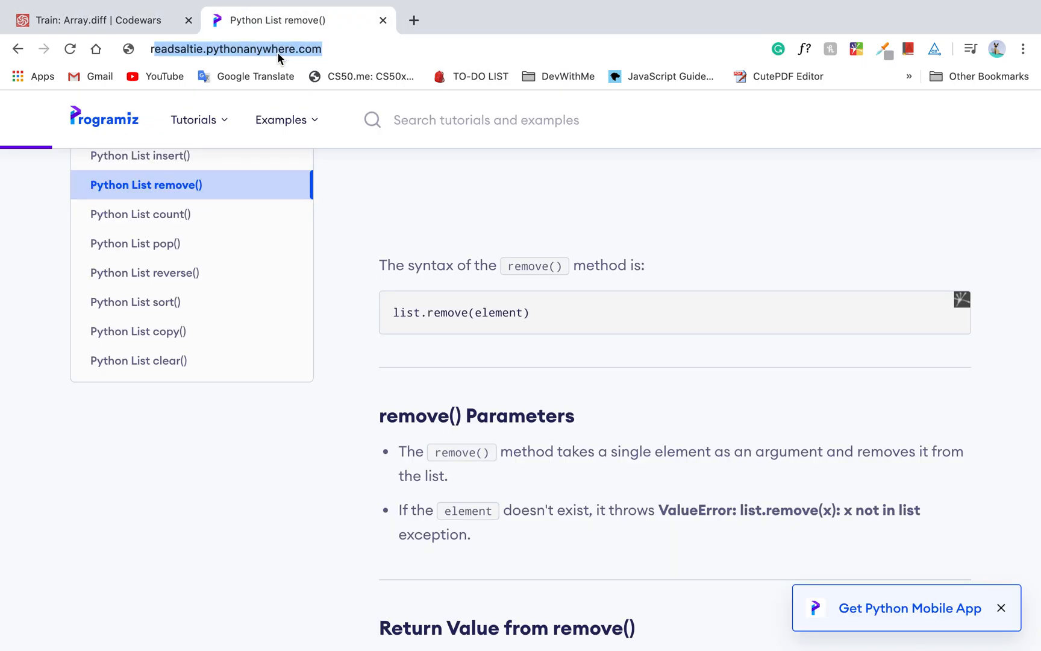
type("remove all occurence")
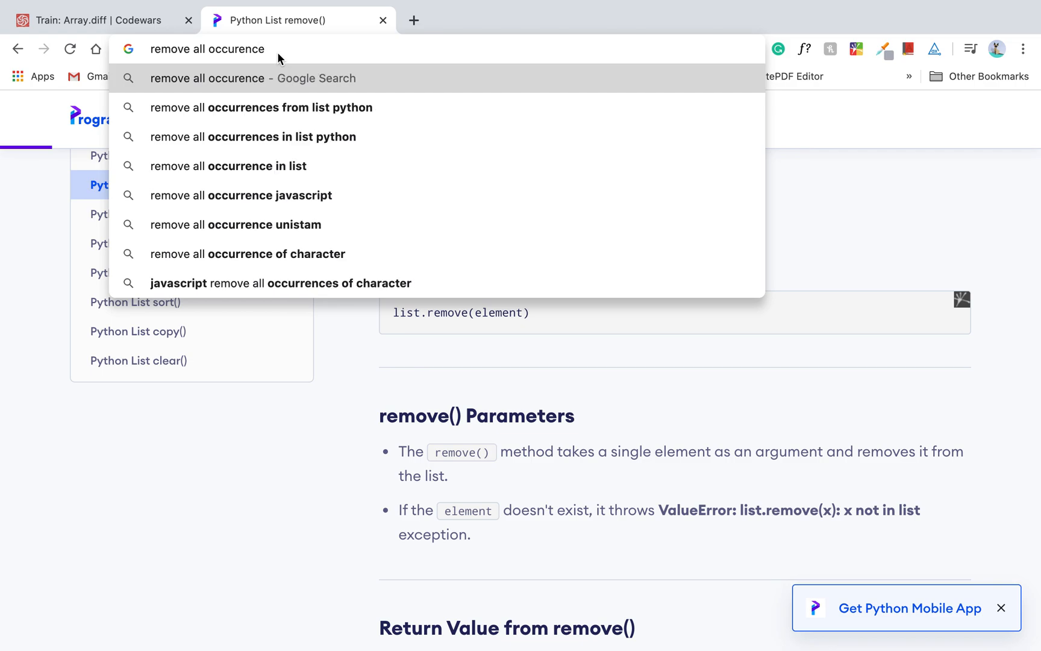
left_click(261, 107)
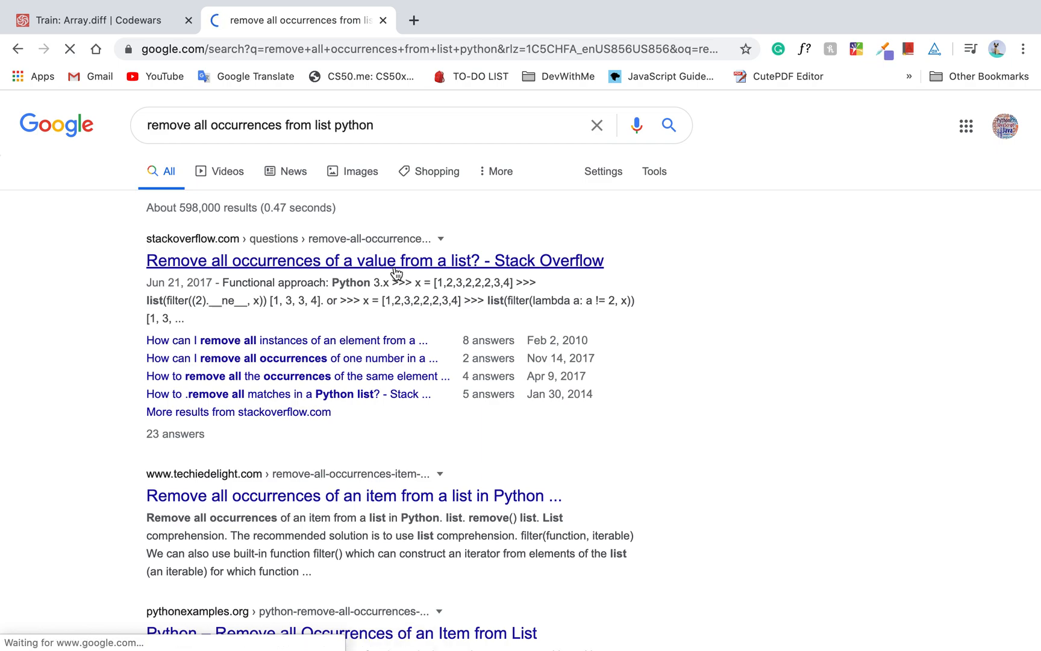
mouse_move(339, 484)
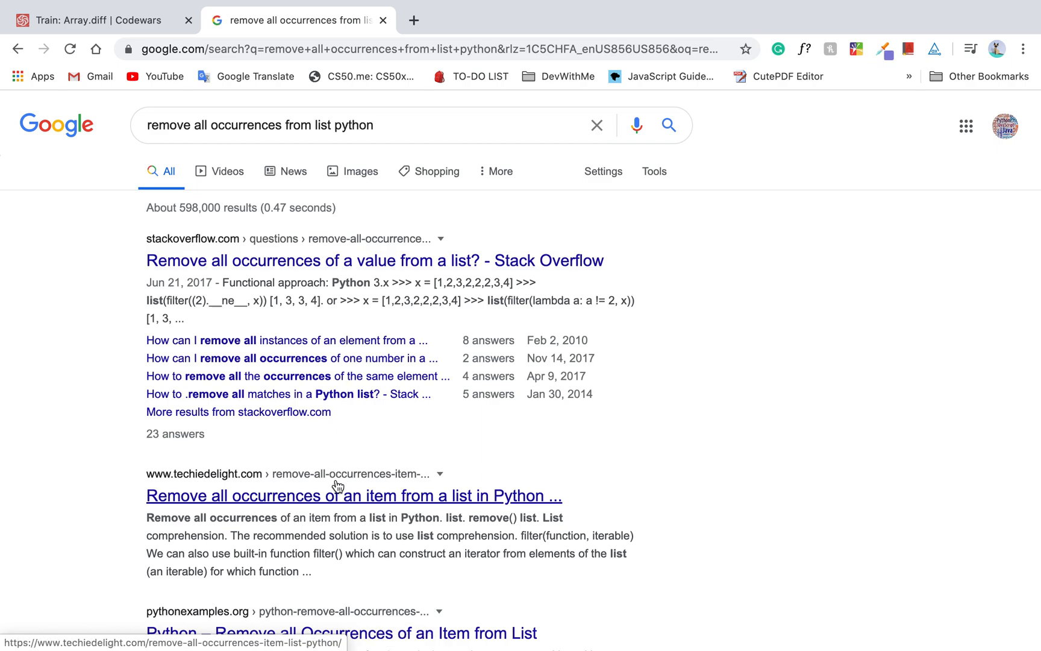
left_click(354, 495)
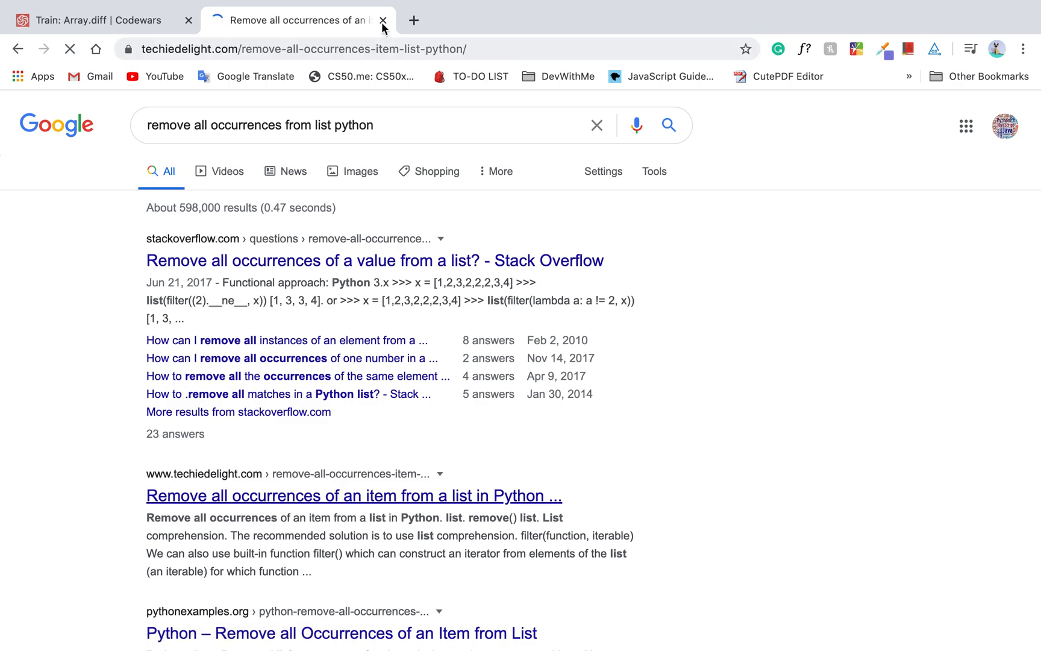
Step: Read the Techie Delight examples on repeated remove(), comprehension and filter(), then close the tab
left_click(353, 495)
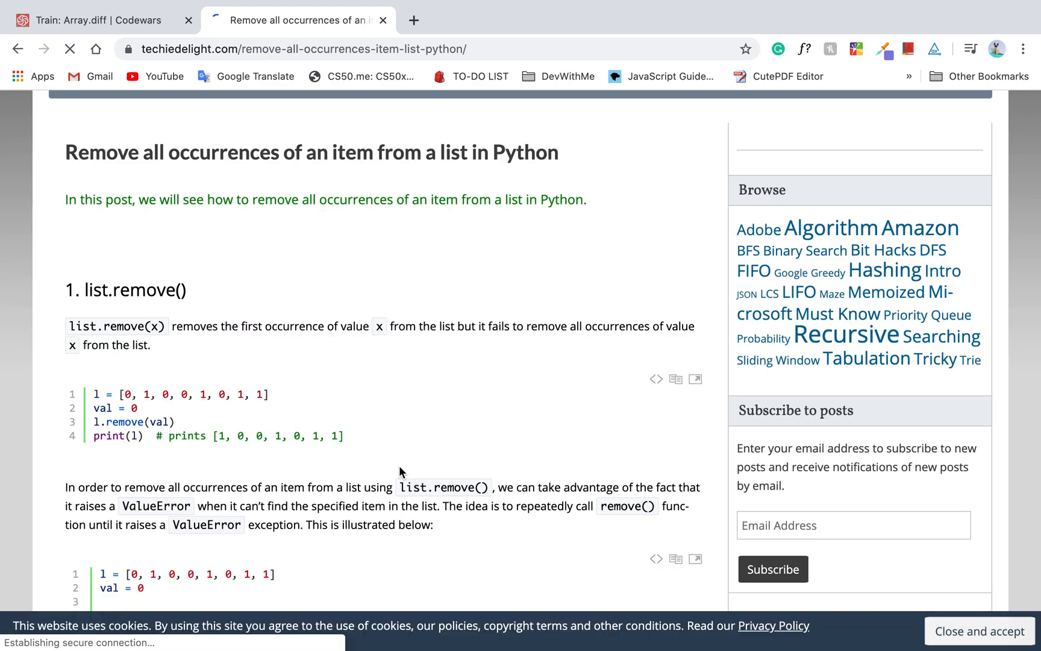
scroll("down", 3)
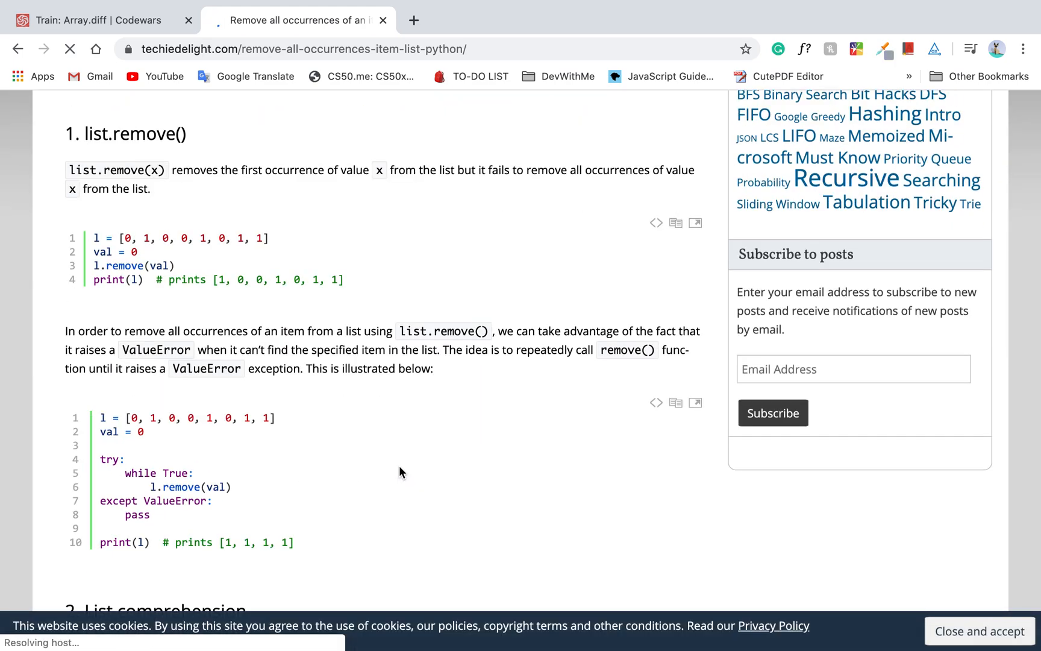
scroll("down", 3)
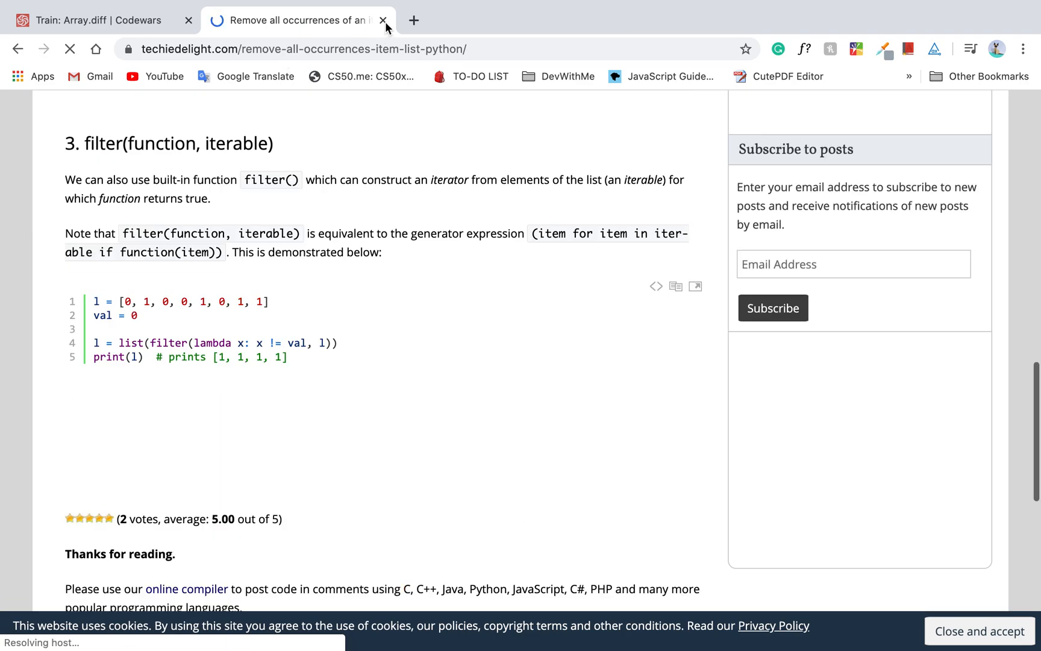
left_click(383, 20)
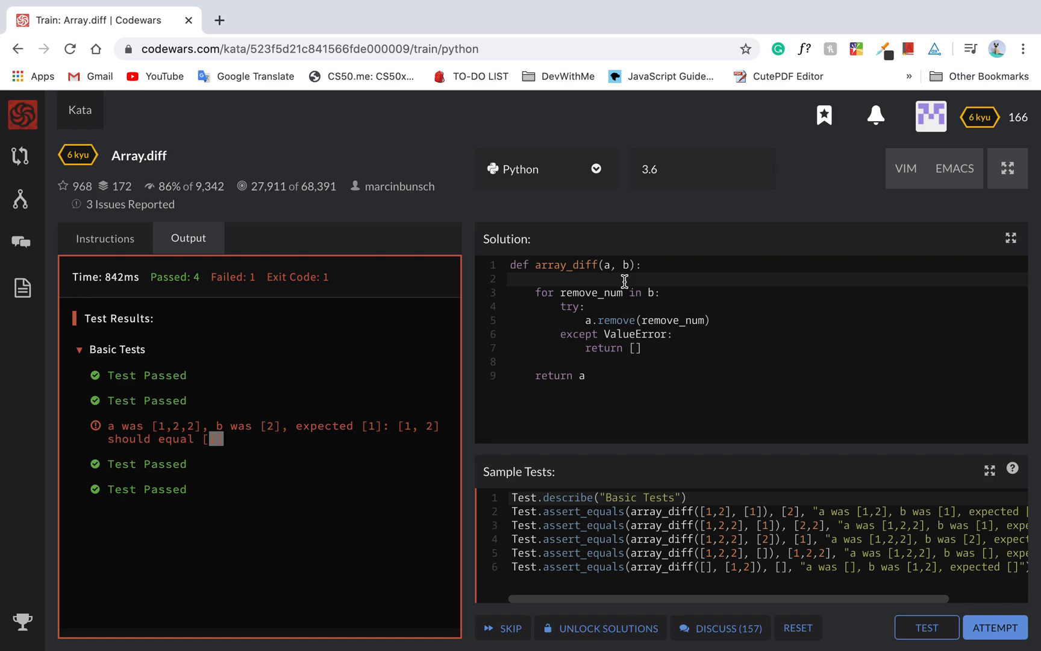
Step: Insert 'while remove_num in a:' under the for loop, nesting the try/except beneath it
left_click(522, 279)
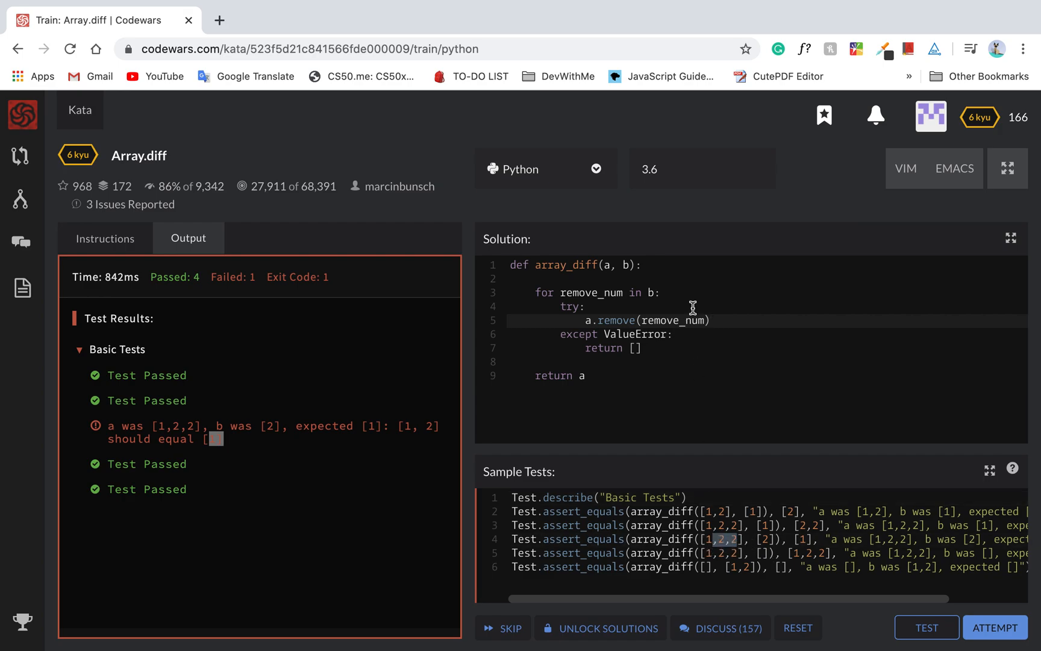
key("Enter")
type("while")
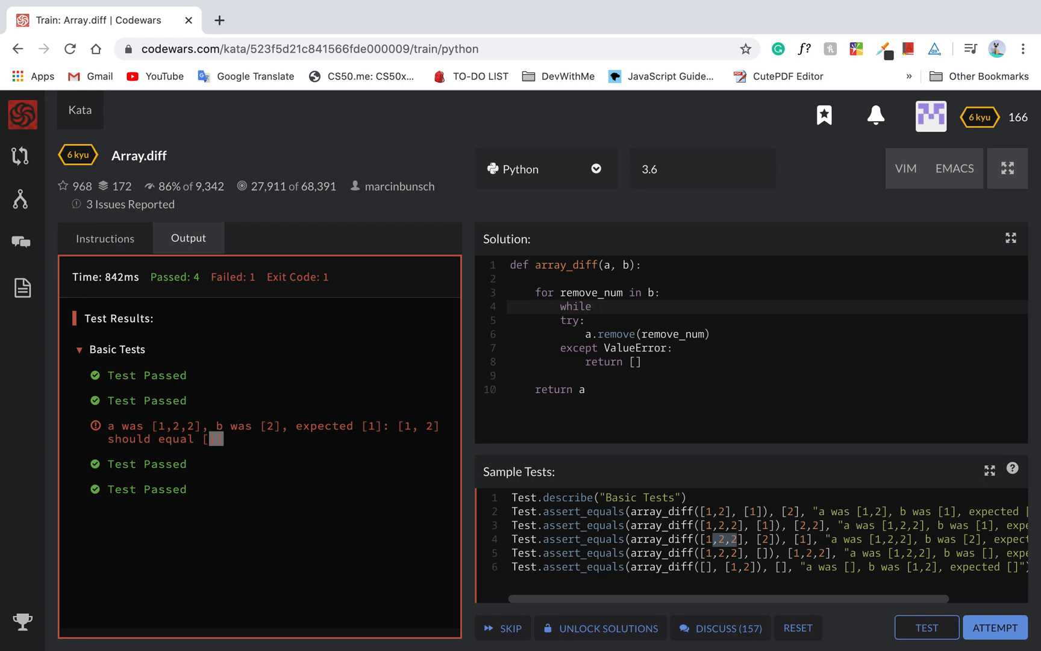
type("a in")
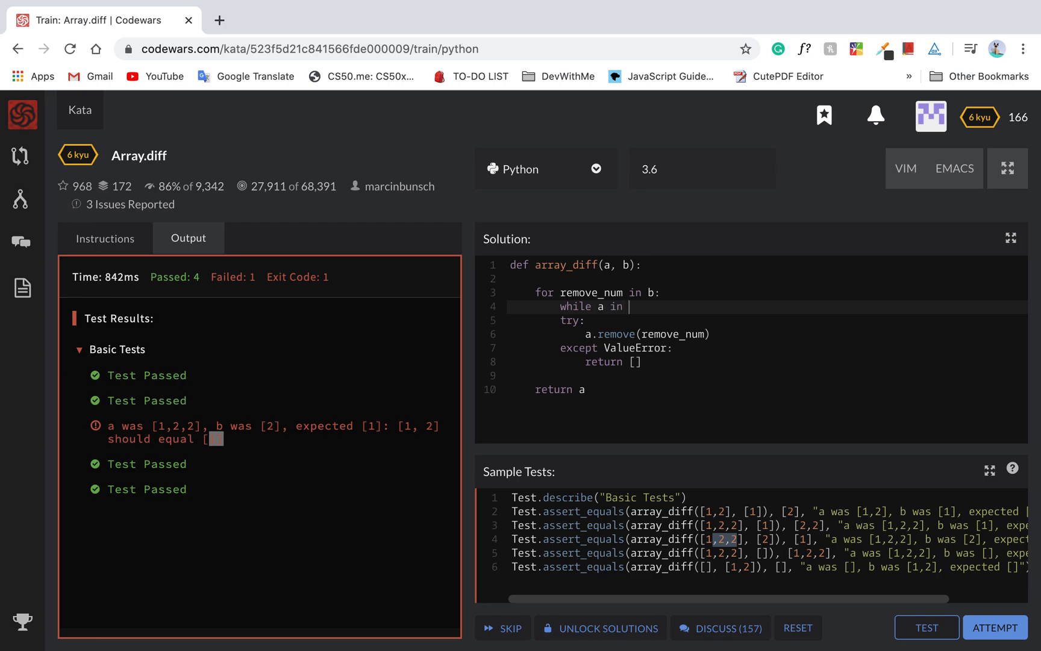
key("Backspace")
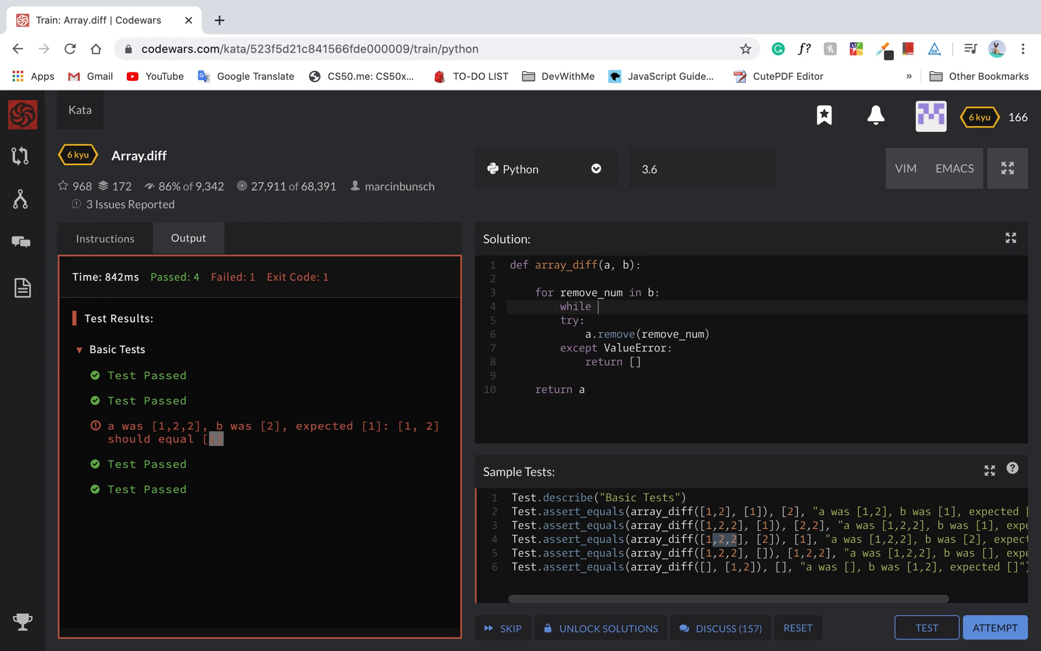
type("remove_num in a:")
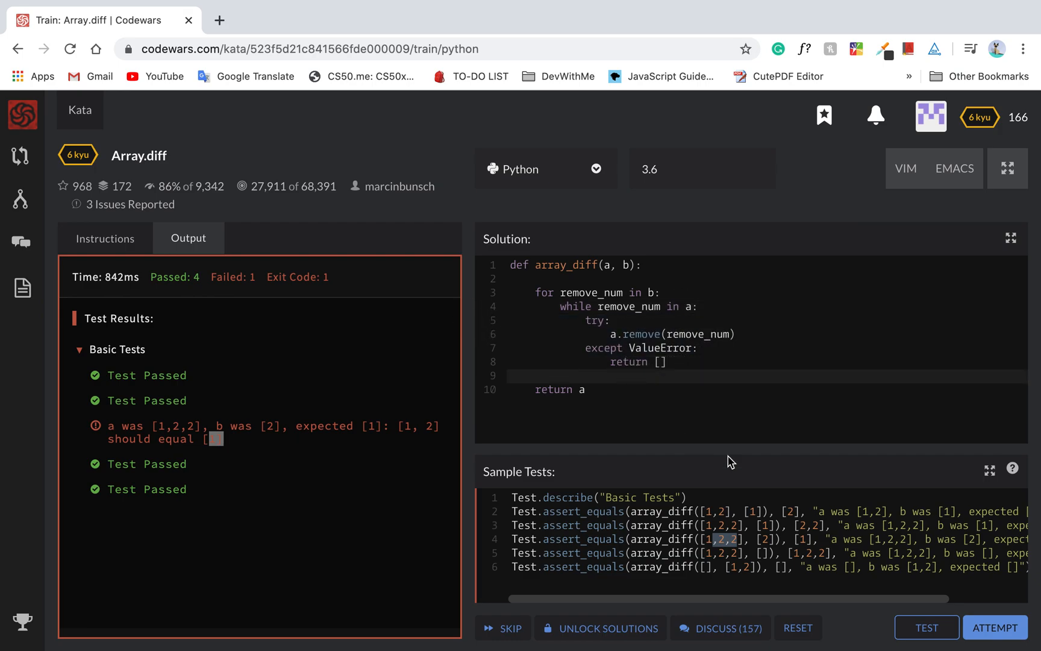
Step: Run the sample tests, then the full suite: 45 passed, 0 failed
left_click(926, 628)
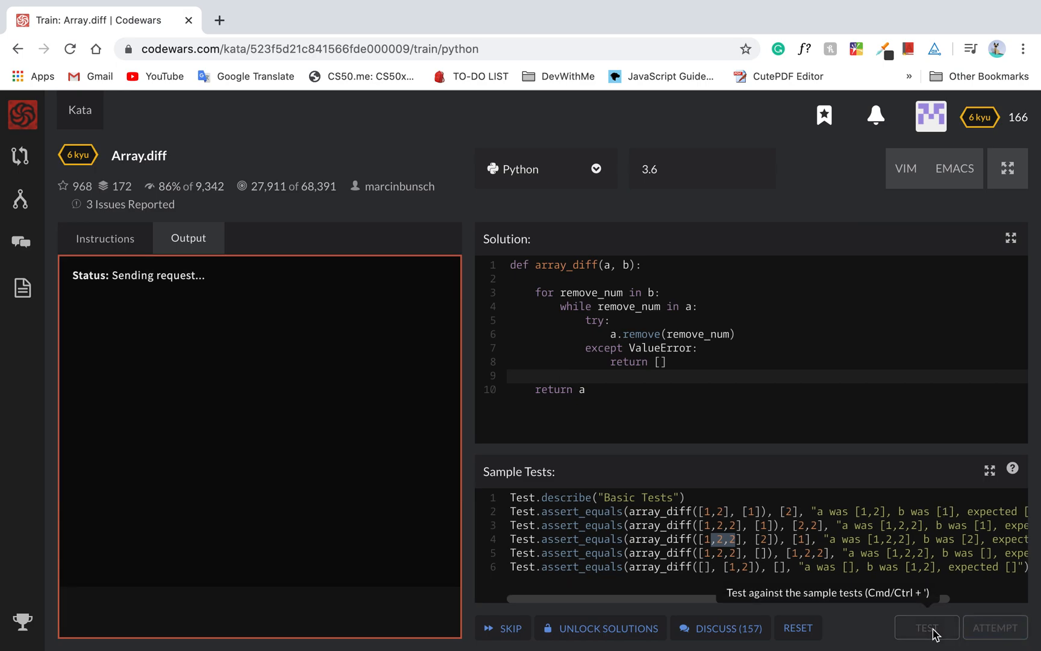
left_click(926, 627)
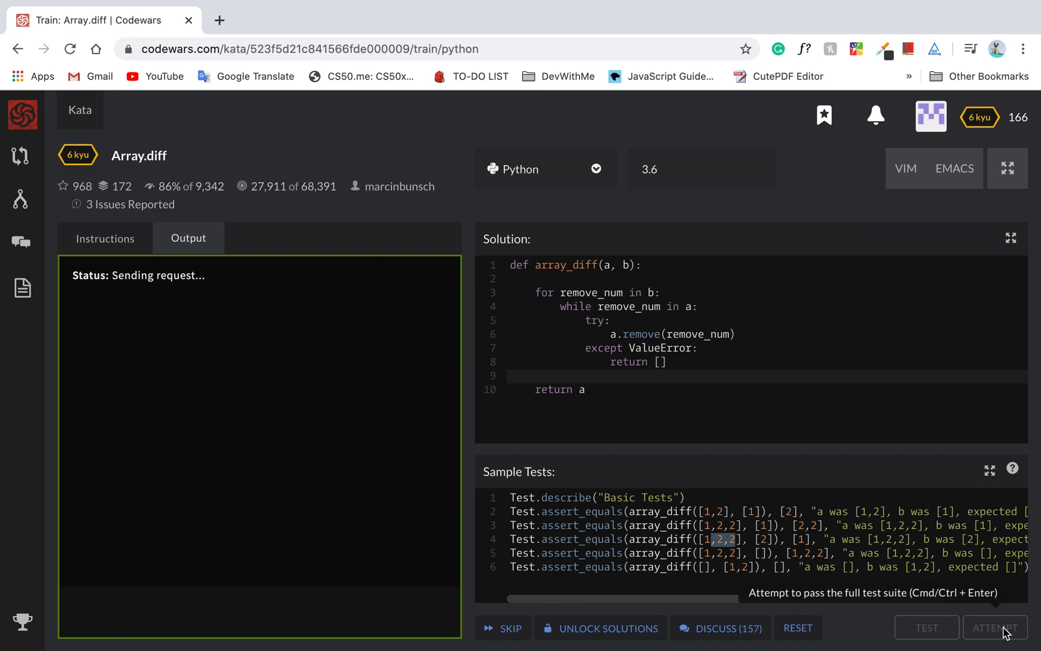
left_click(993, 627)
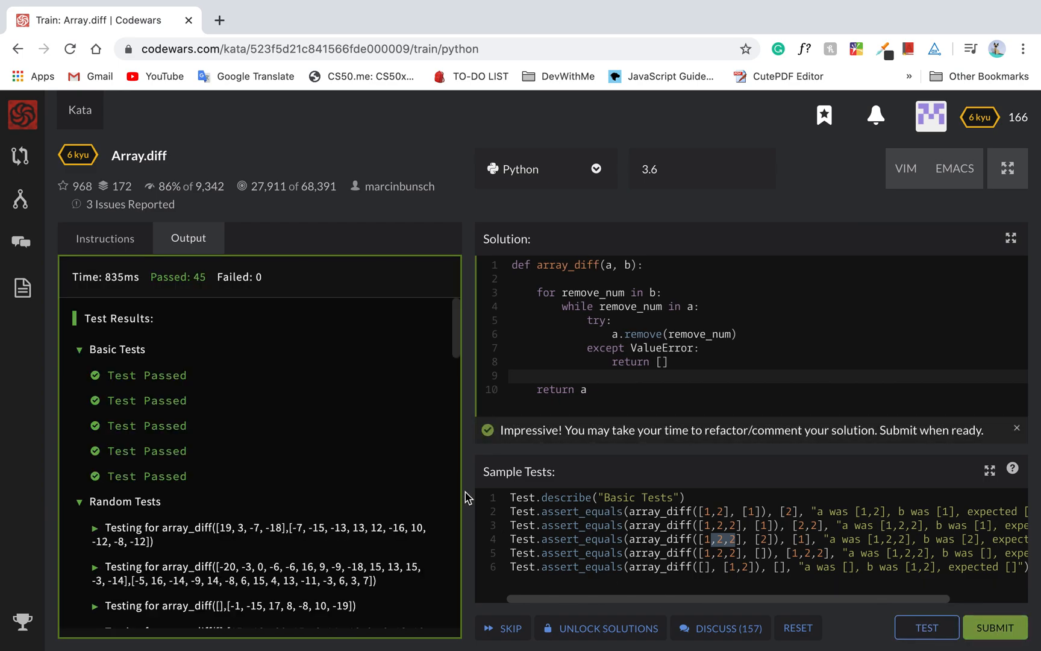
scroll("down", 3)
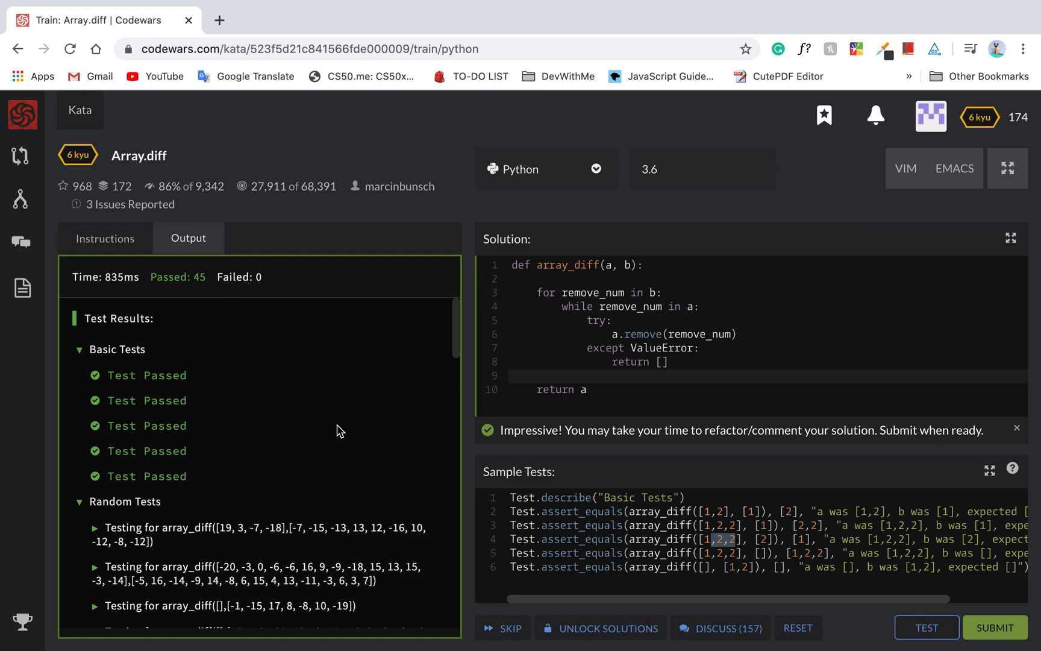
mouse_move(672, 291)
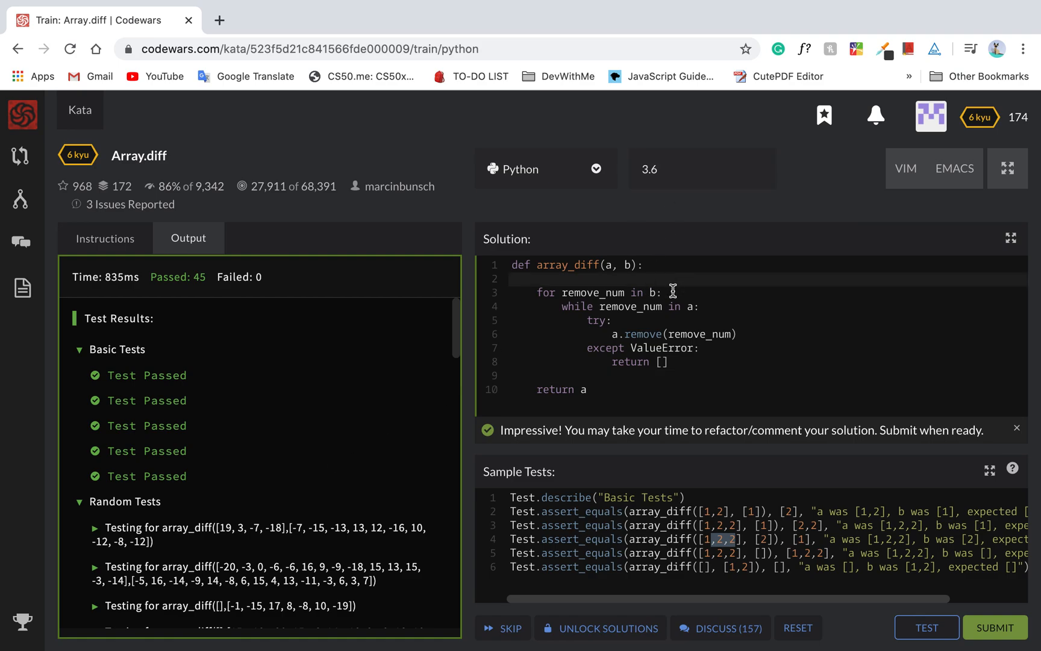
Step: Add comments explaining the loop through b and the removal of numbers found in a
left_click(525, 279)
type("#")
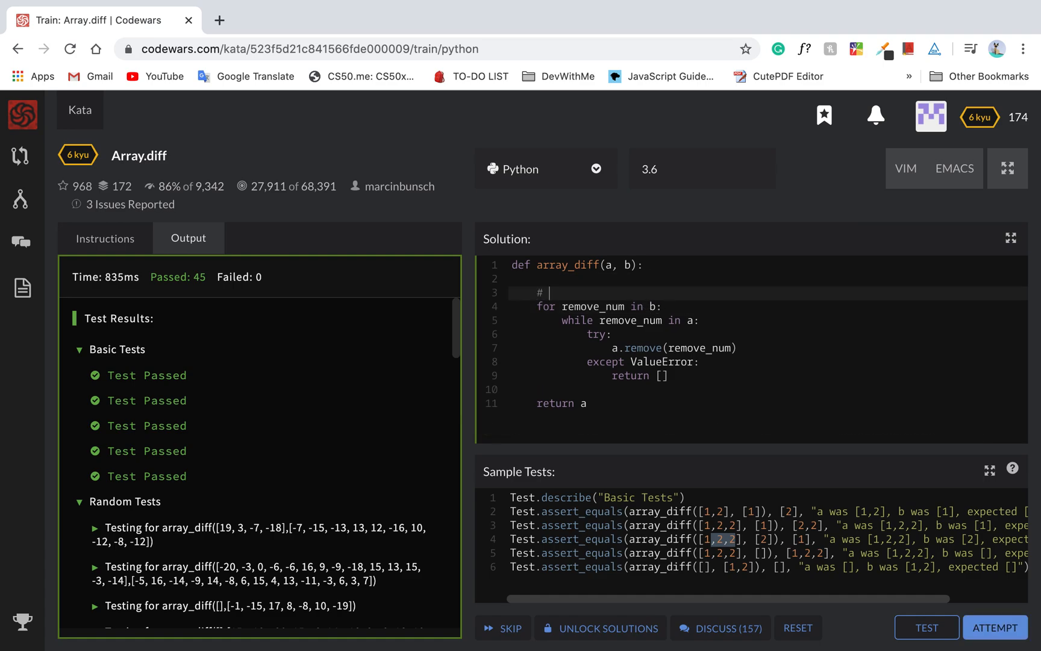
type("loop through")
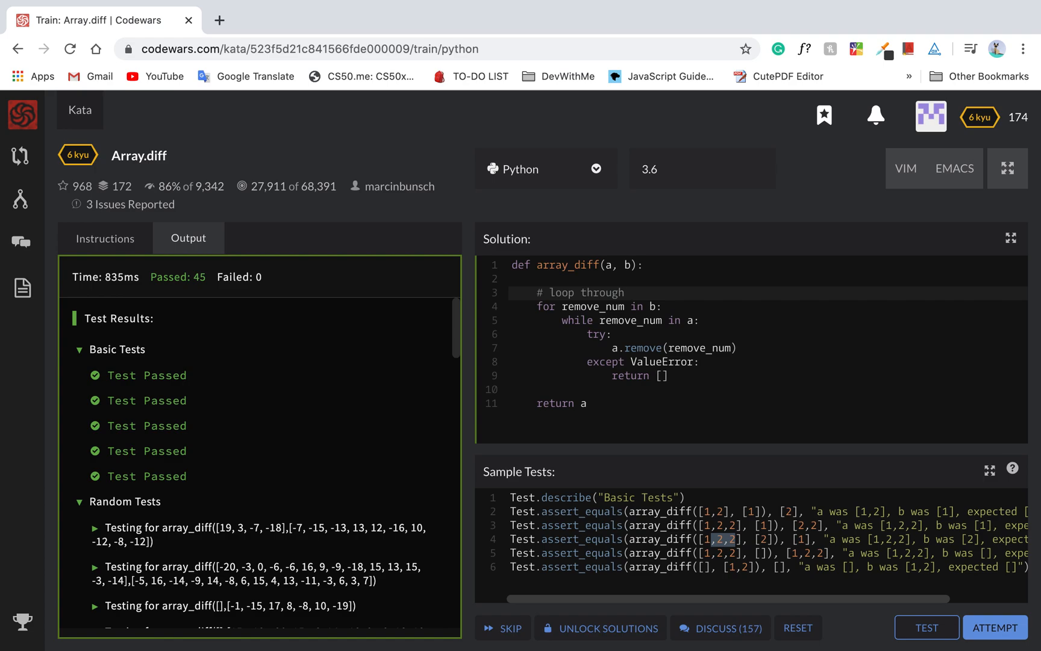
type("the b list")
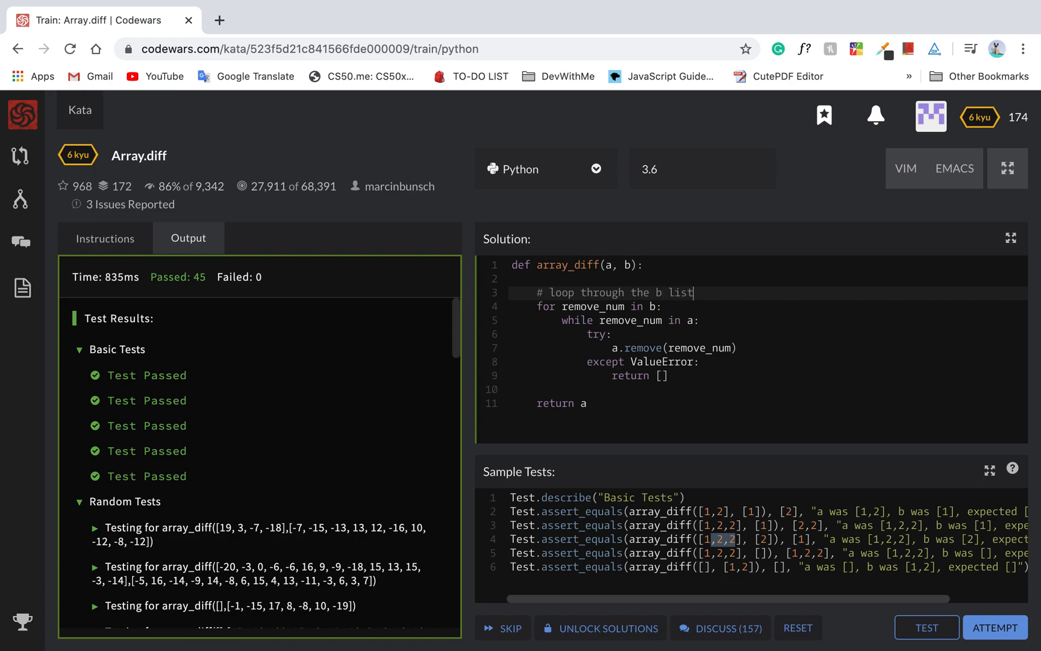
key("Enter")
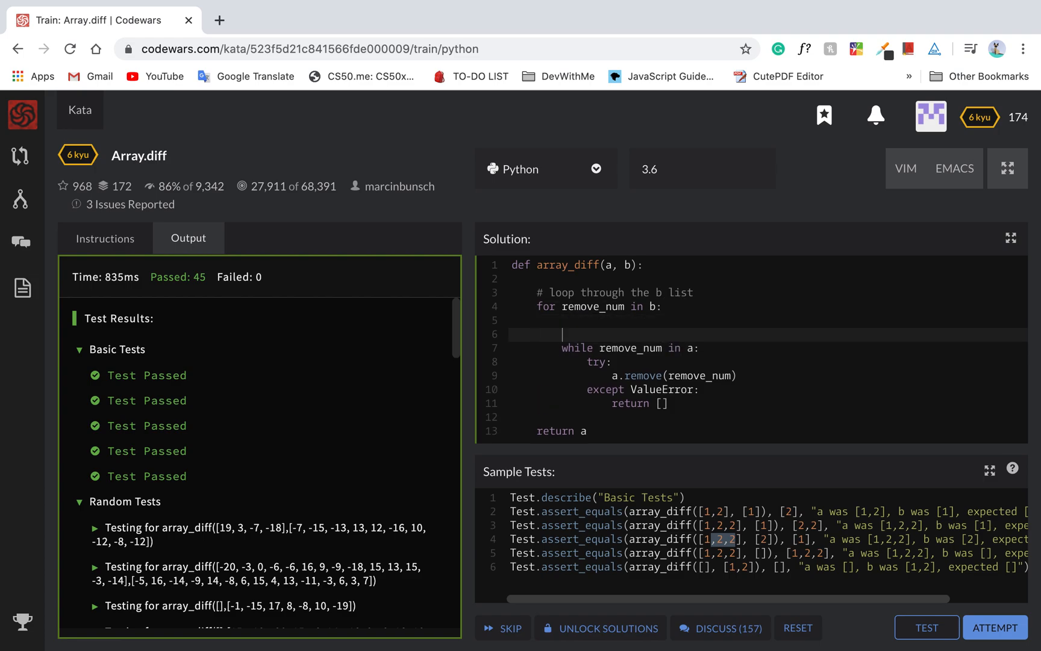
type("# if r")
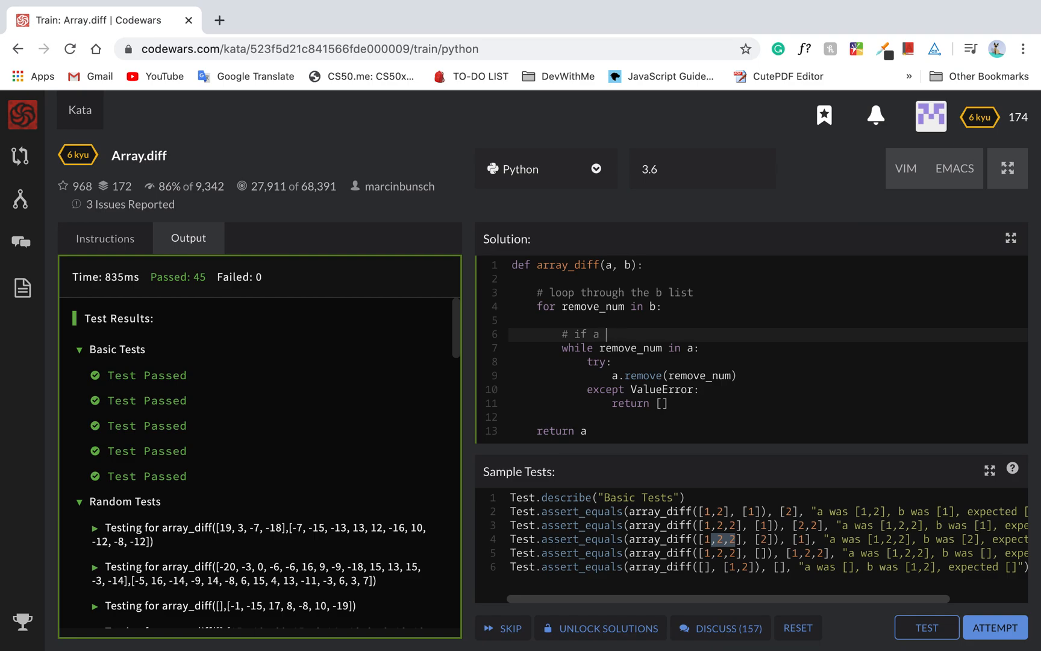
type("number in b is")
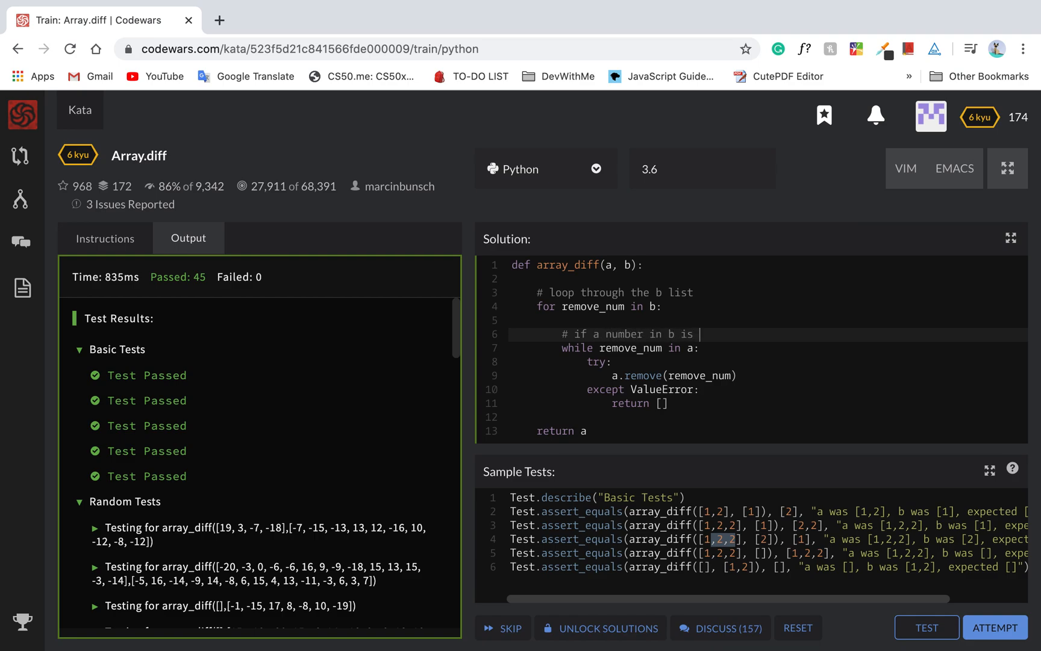
type("in a list")
type("# try remove")
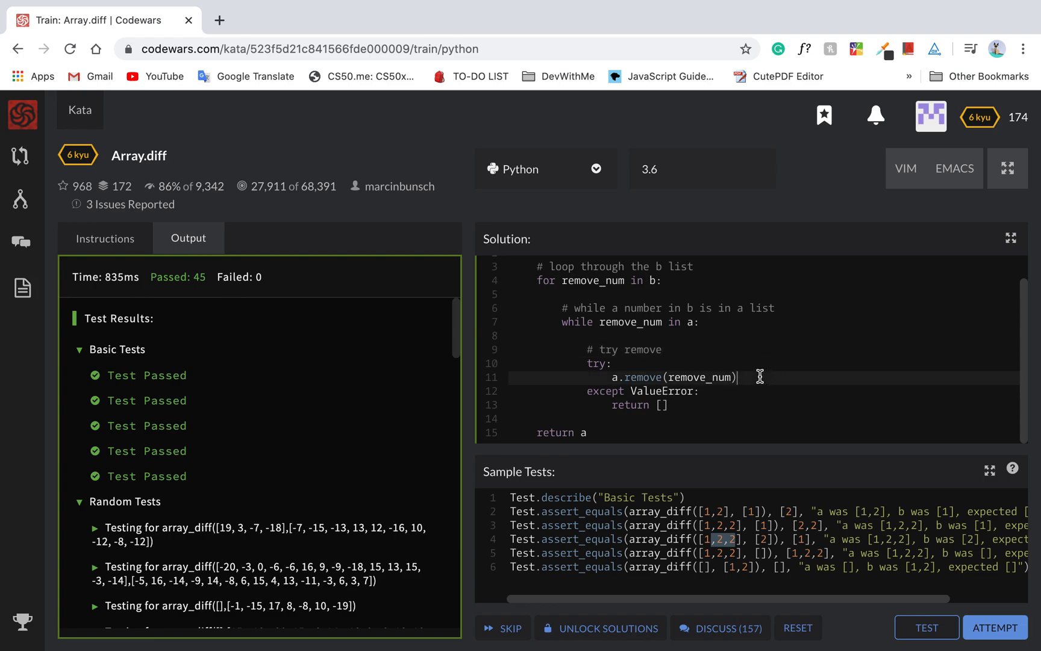
Step: Add comments explaining the empty-list return when no element remains and the final return
key("enter")
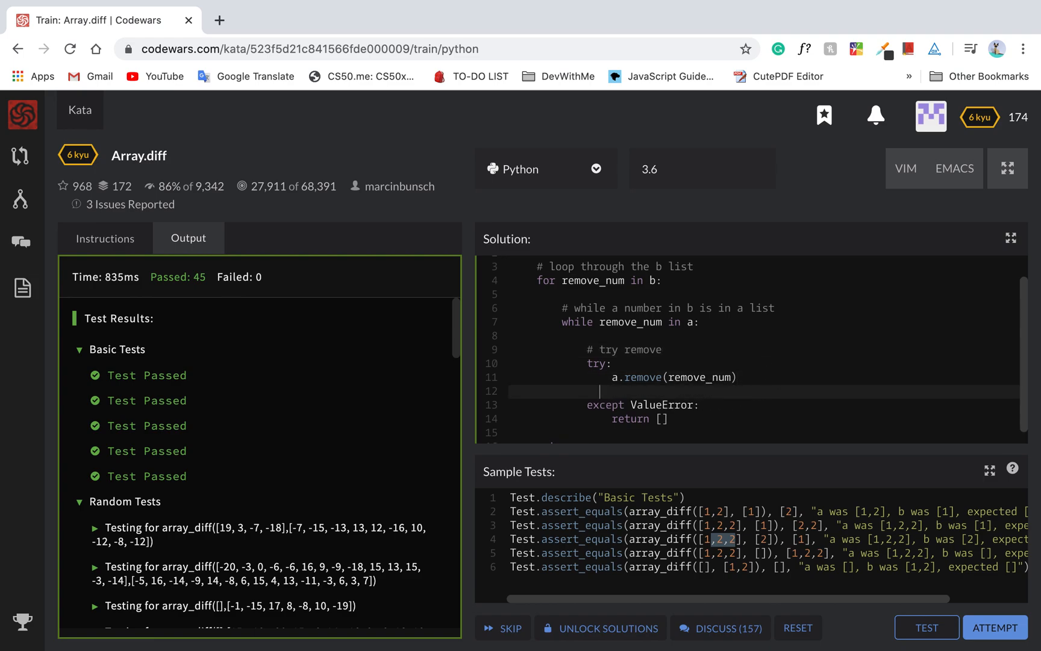
type("# return")
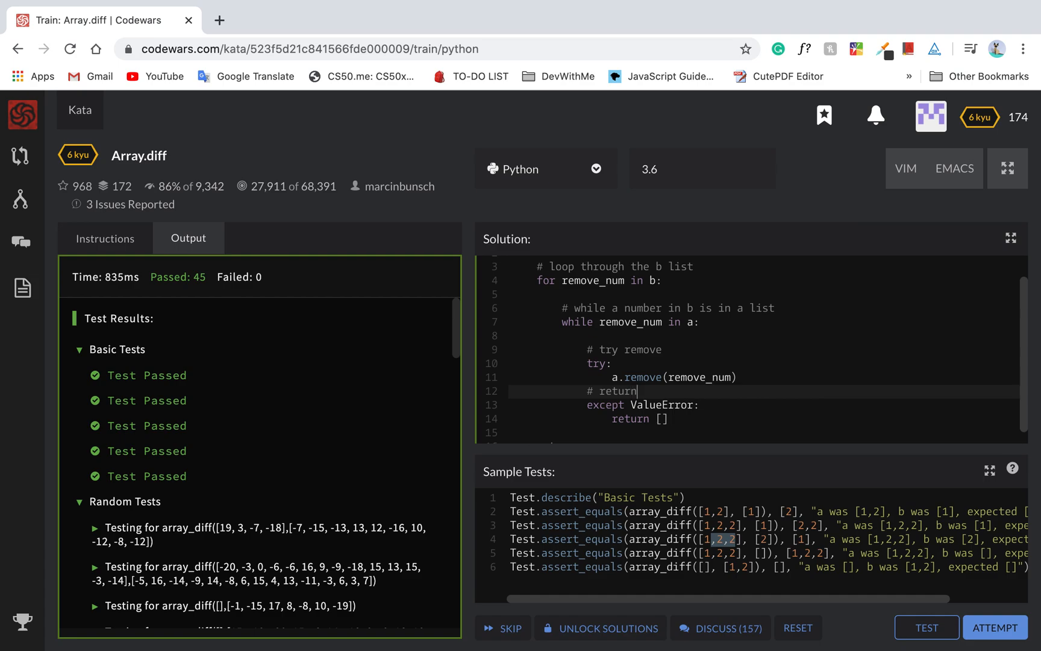
type("empty list if")
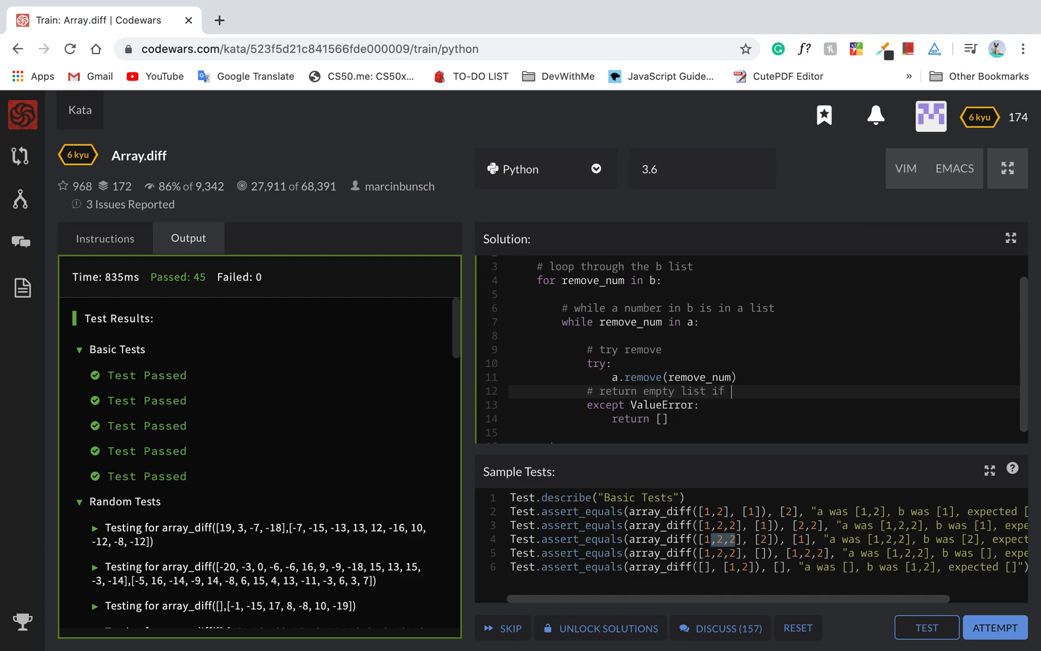
type("no")
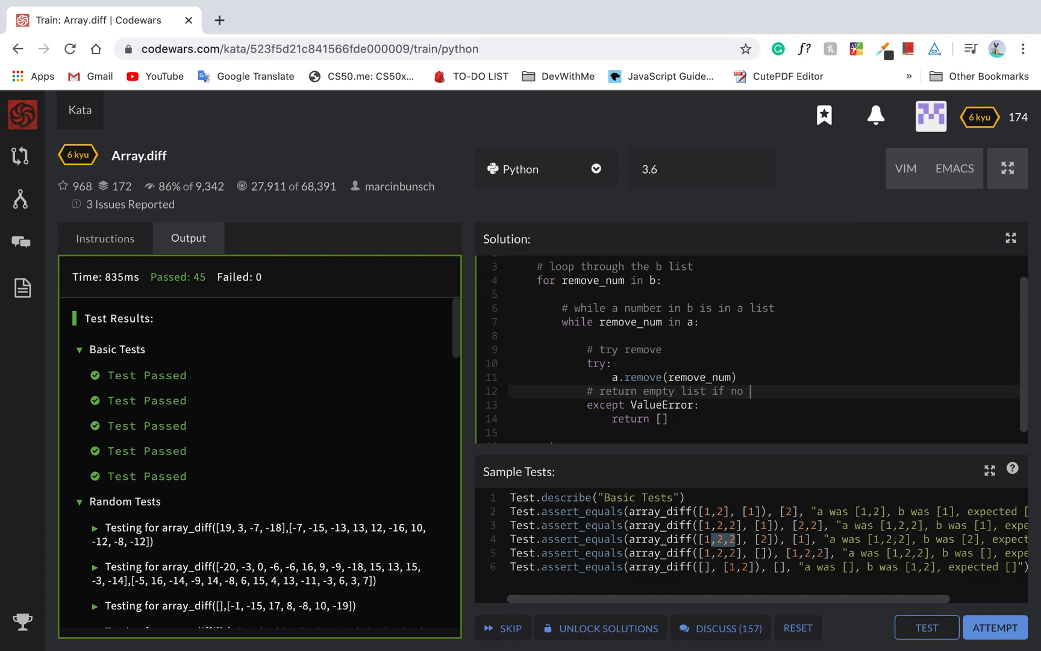
type("element")
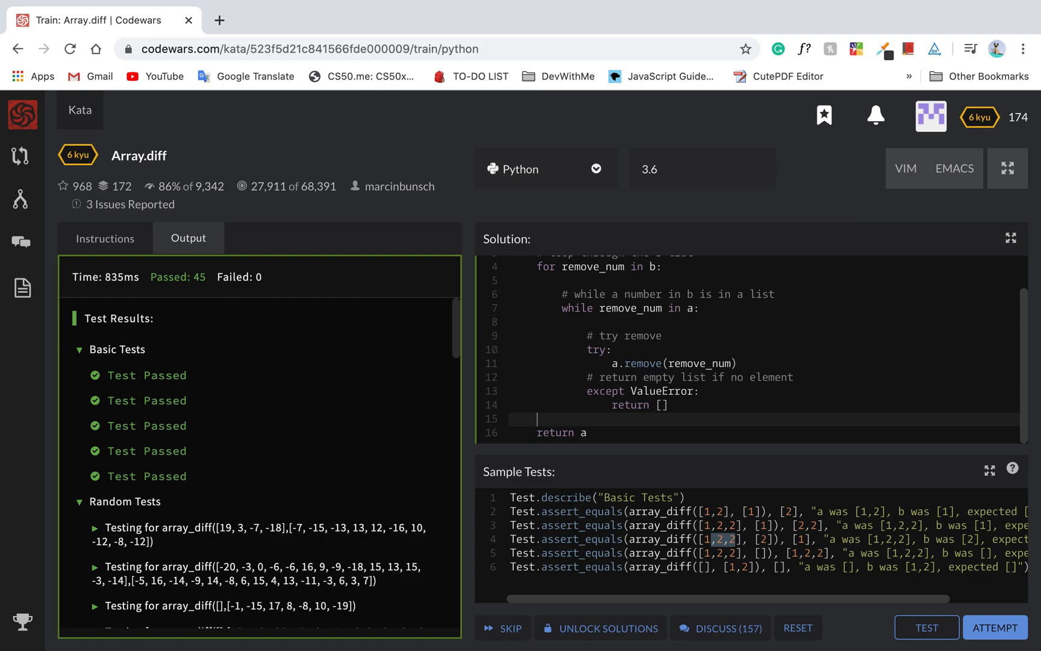
type("# return final result")
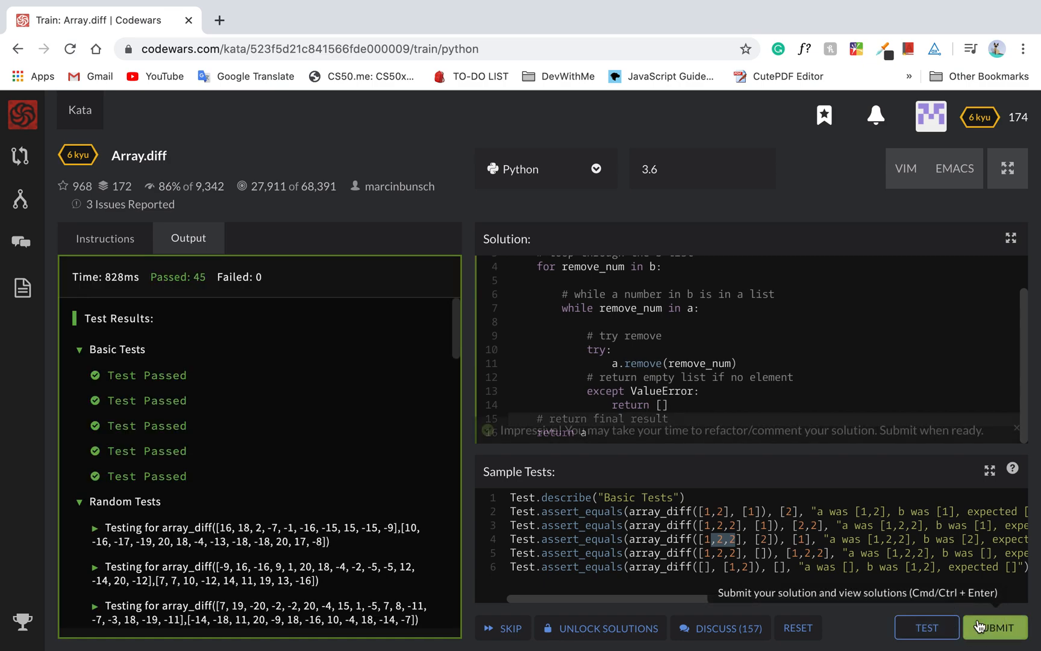
Step: Submit the commented Array.diff solution as final
left_click(994, 627)
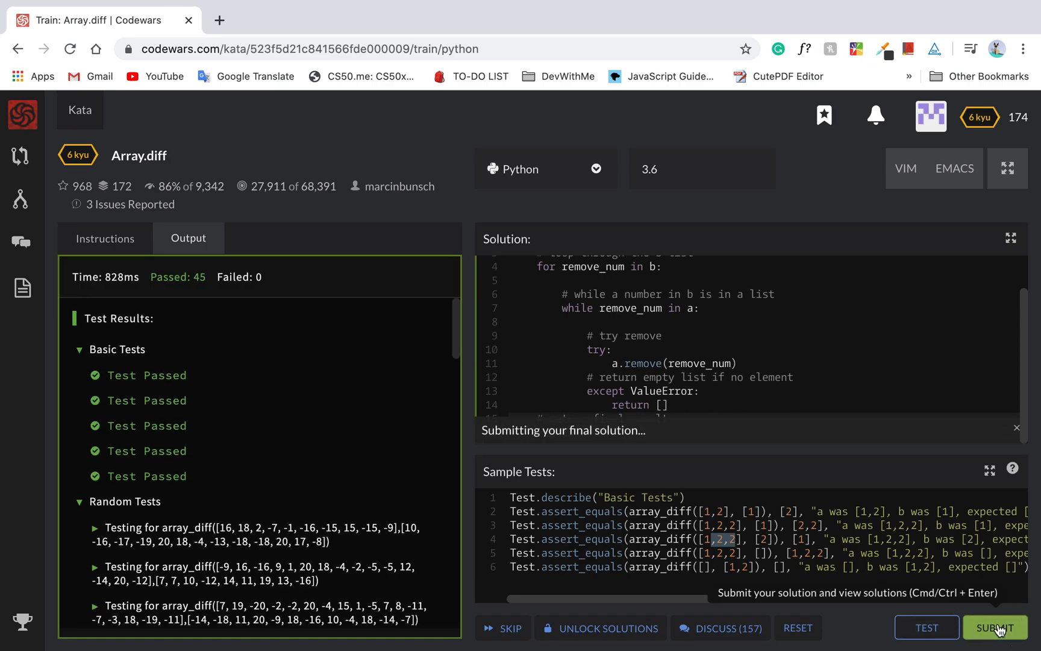
left_click(994, 628)
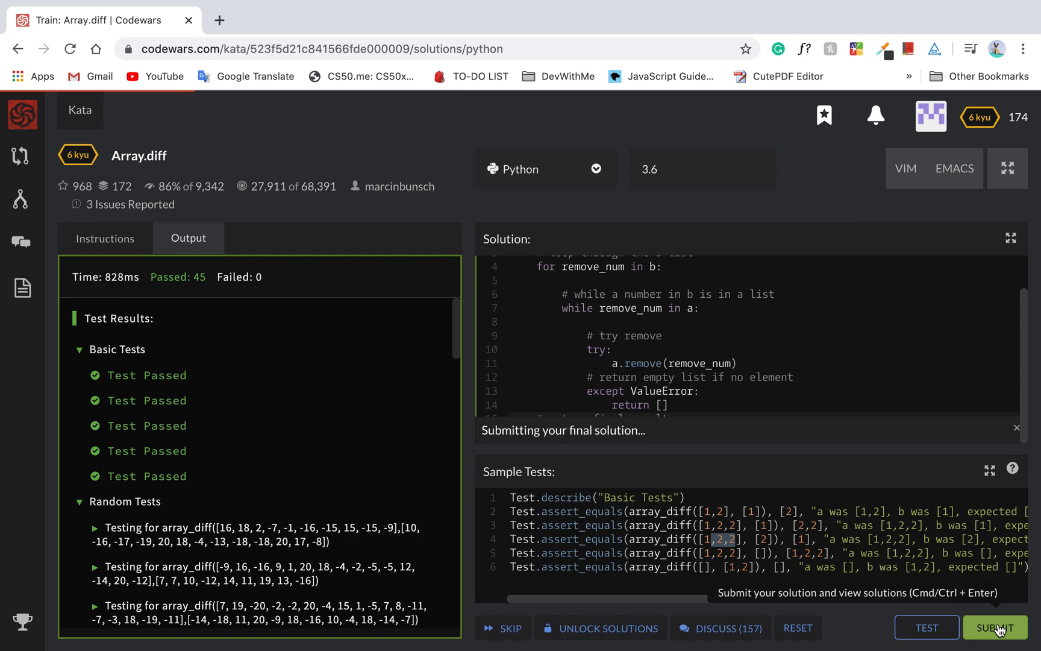
left_click(995, 627)
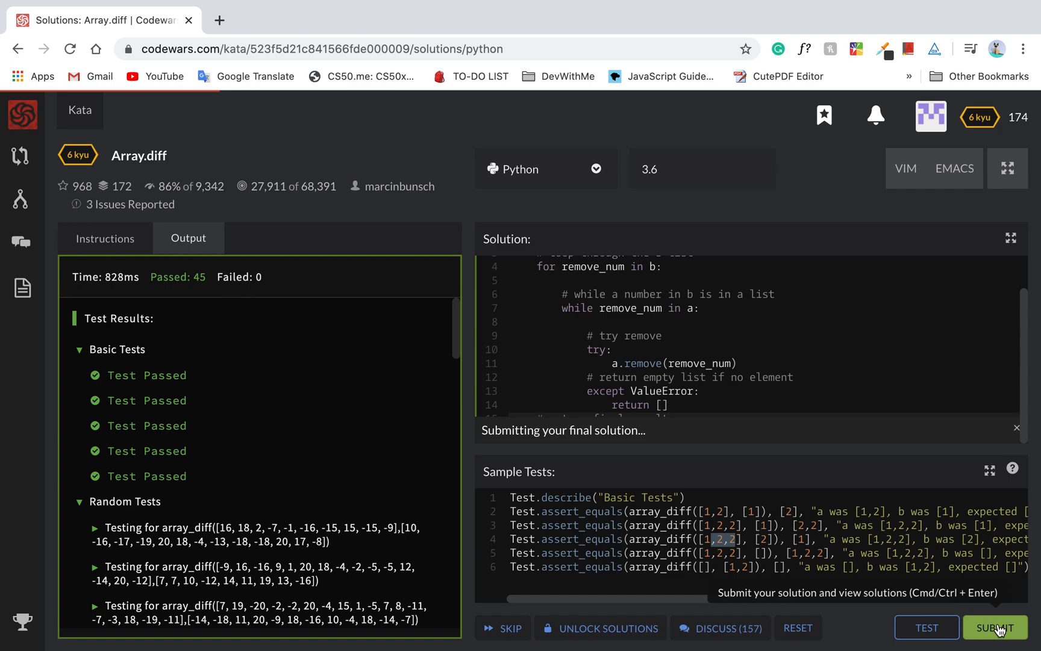
left_click(994, 627)
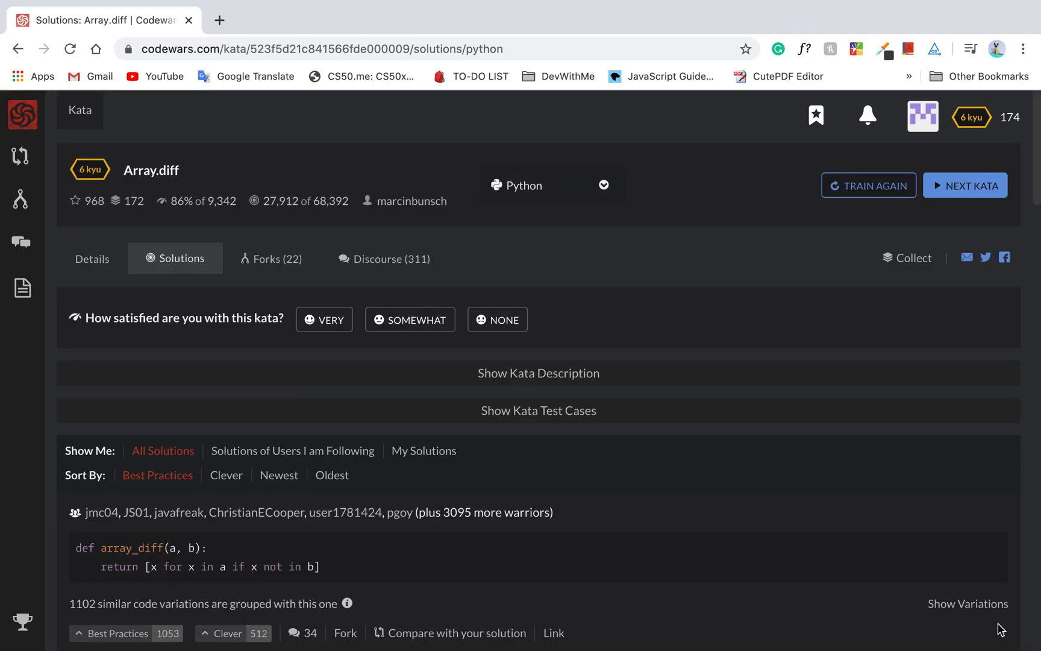
Step: Scroll through community solutions, including list-comprehension, filter() and while-loop remove versions
scroll("down", 3)
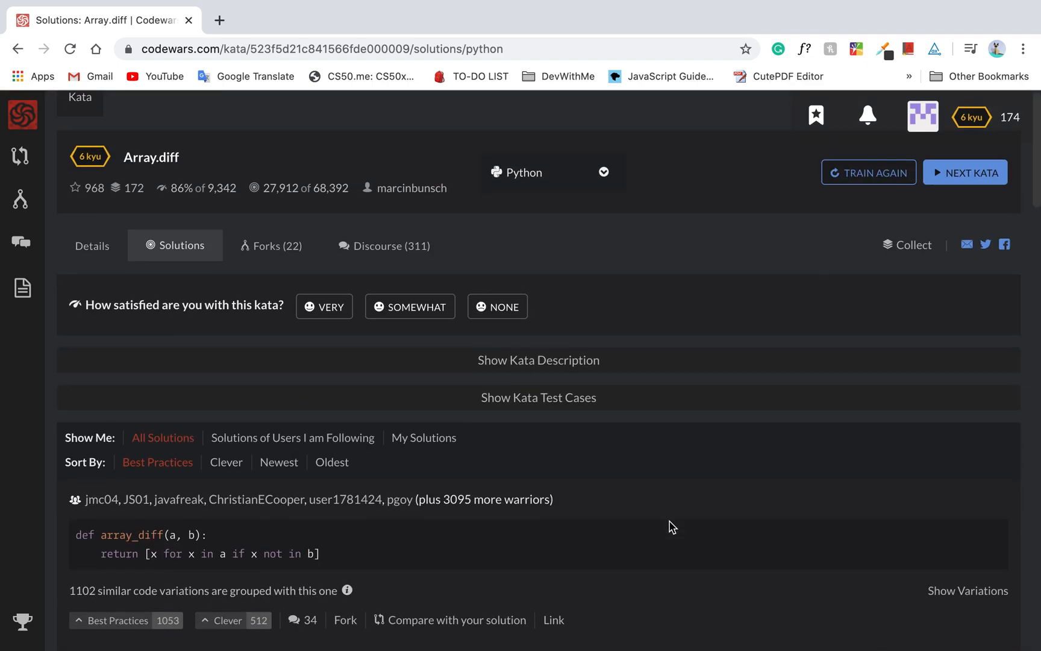
scroll("down", 3)
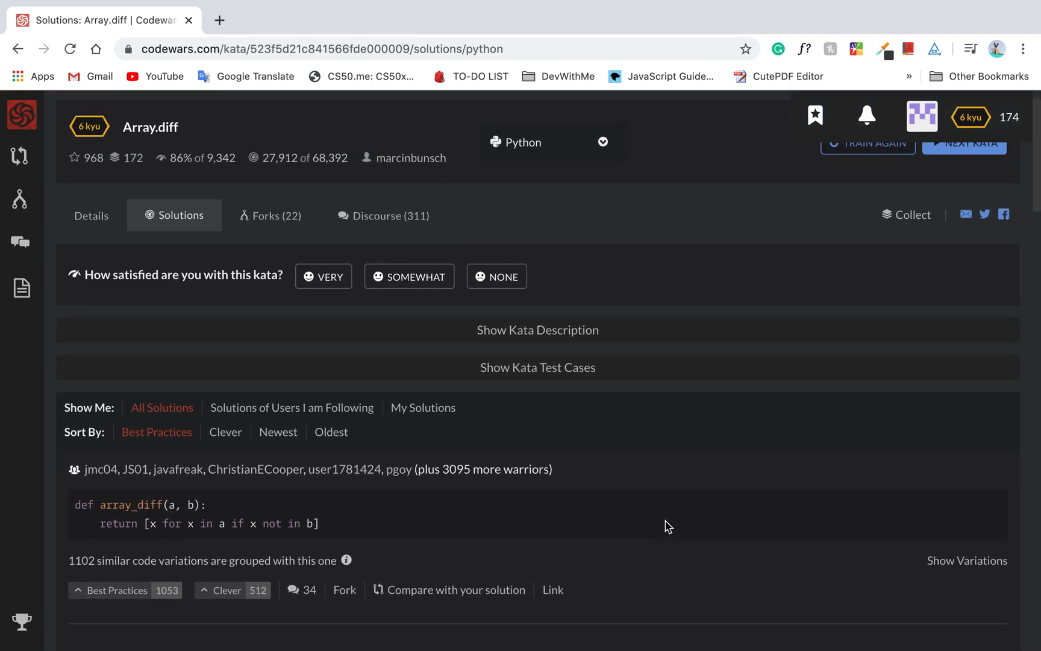
scroll("down", 3)
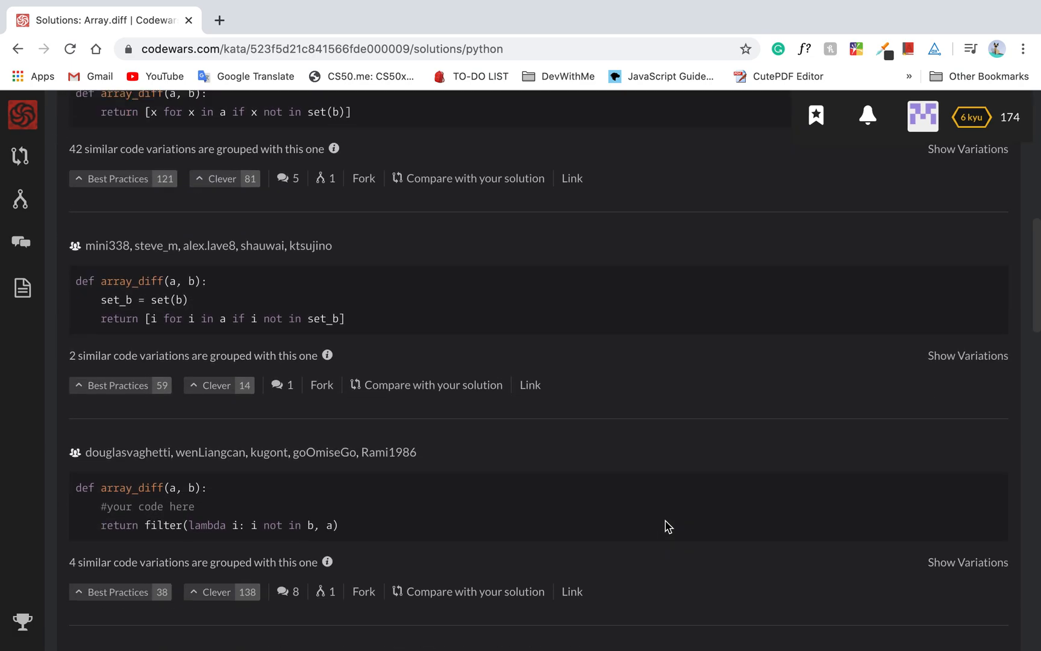
scroll("down", 3)
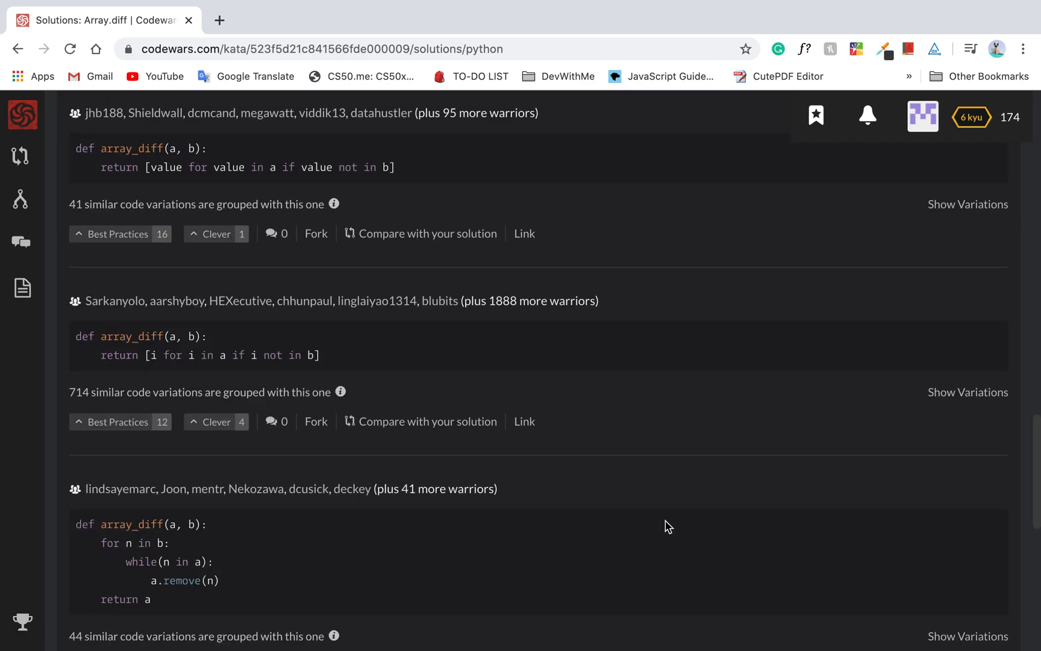
scroll("down", 3)
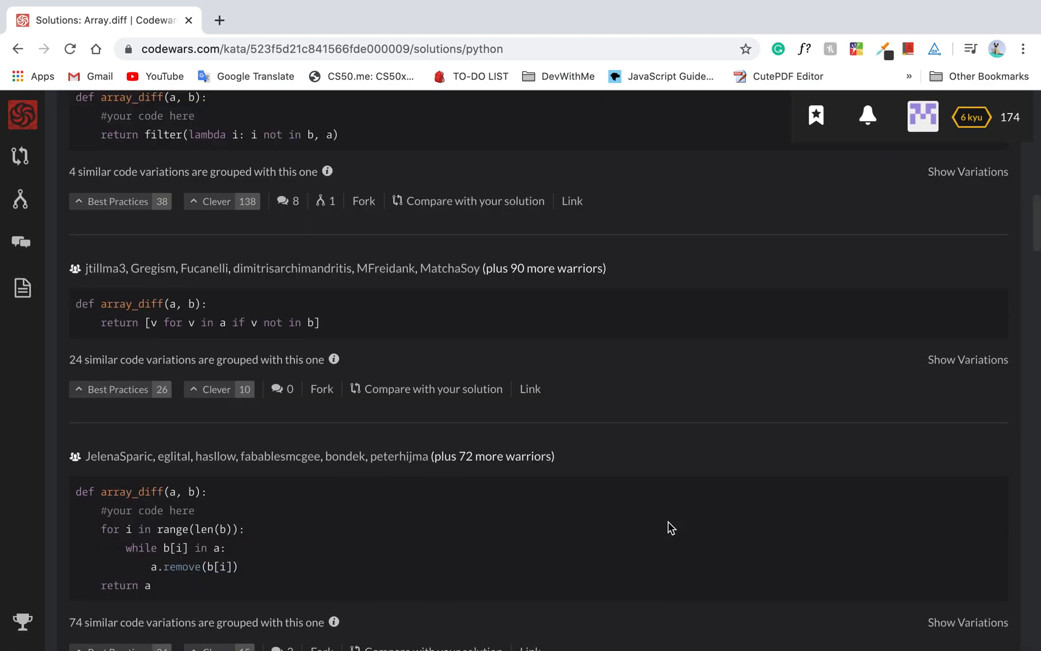
scroll("down", 3)
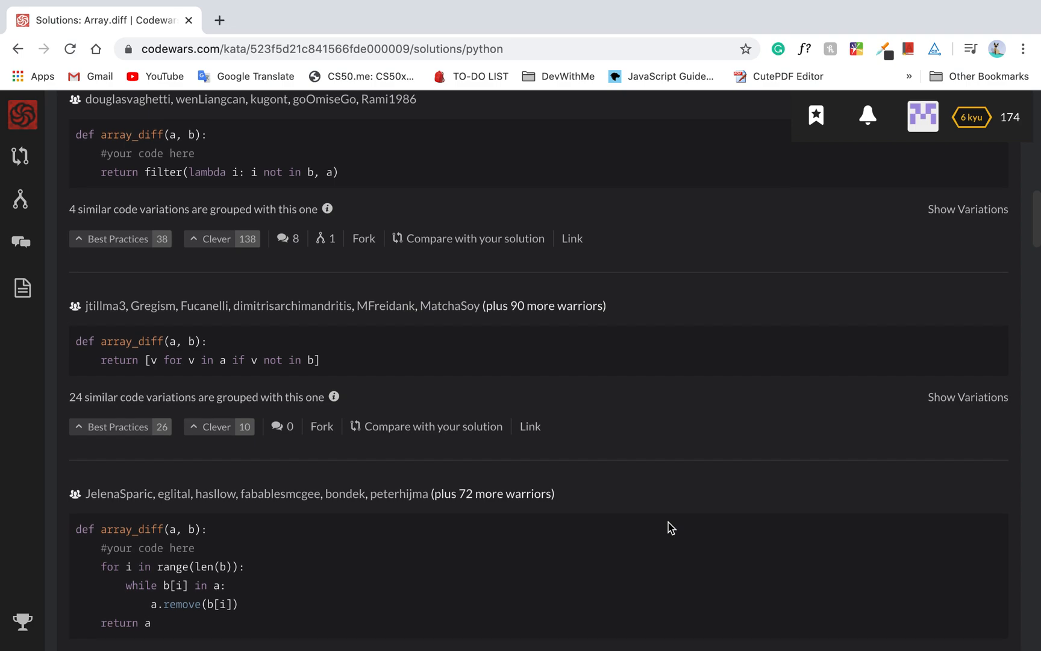